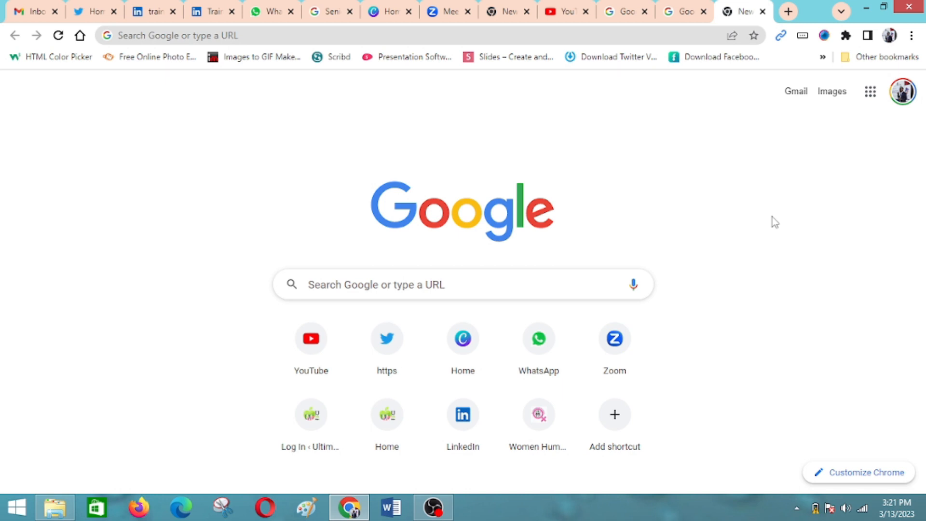
mouse_move(801, 255)
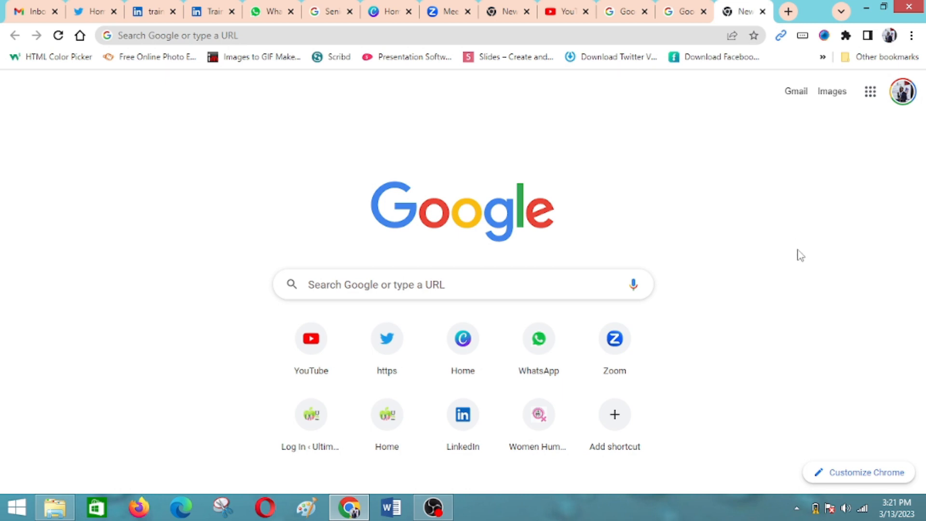
mouse_move(751, 219)
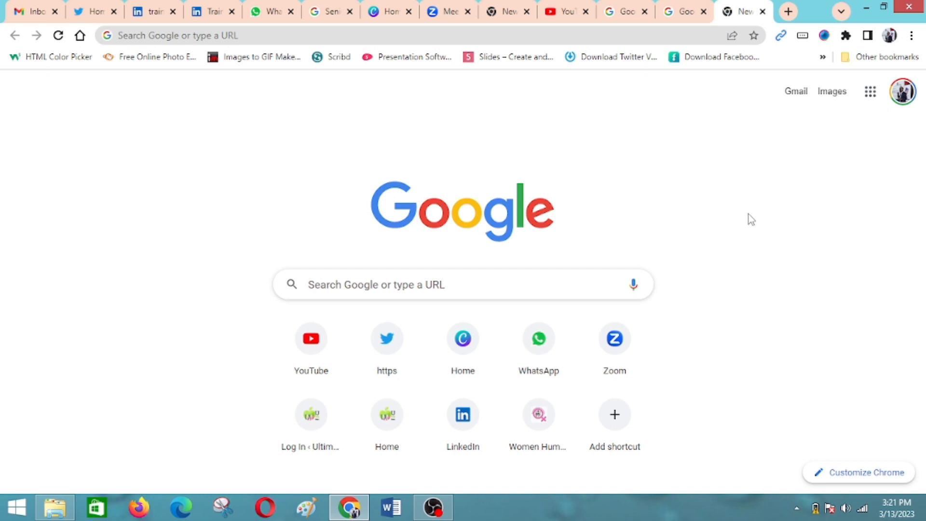
- Search Google for 'invid' from the Chrome address bar
click(216, 35)
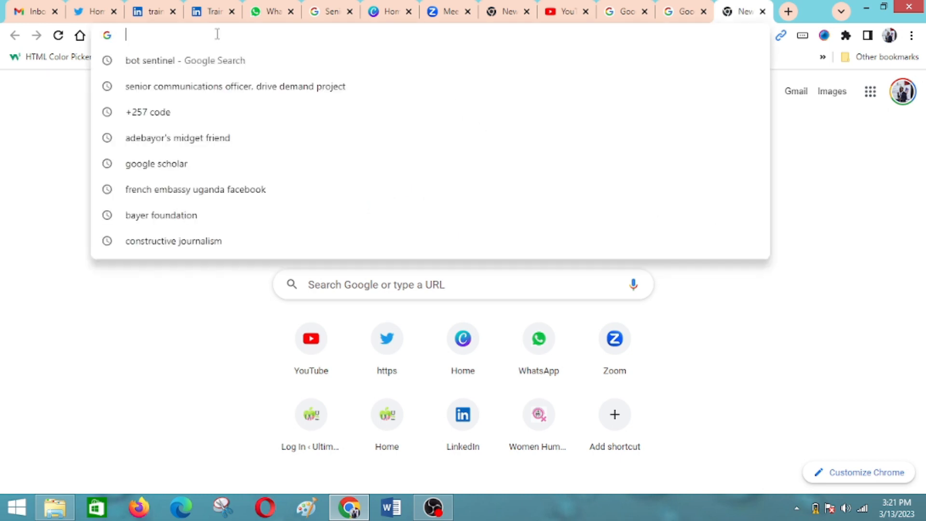
text(in)
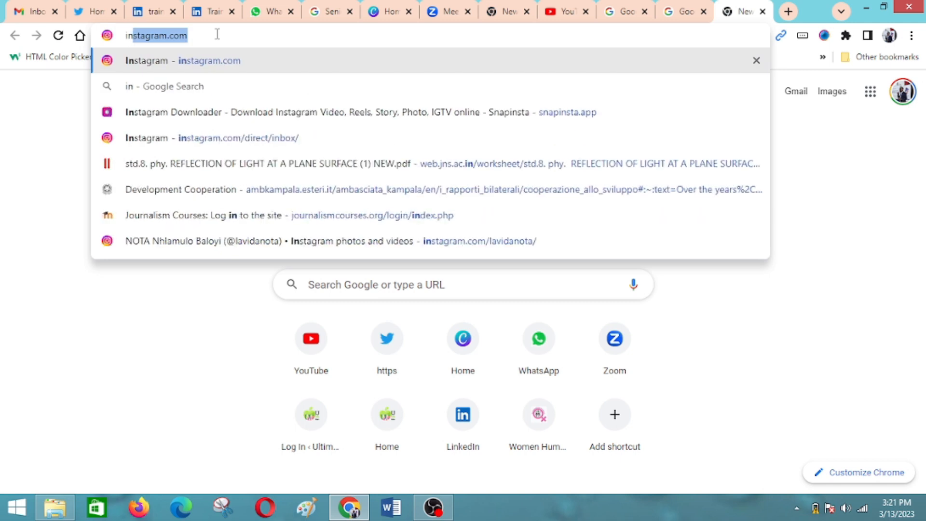
text(invid)
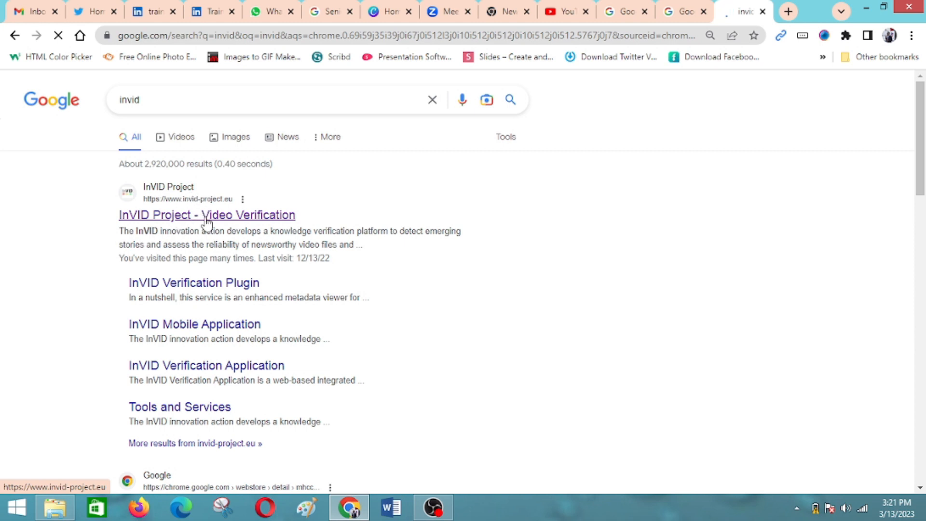
- Open the InVID Project site and its InVID Verification Plugin page via Tools and Services
click(206, 214)
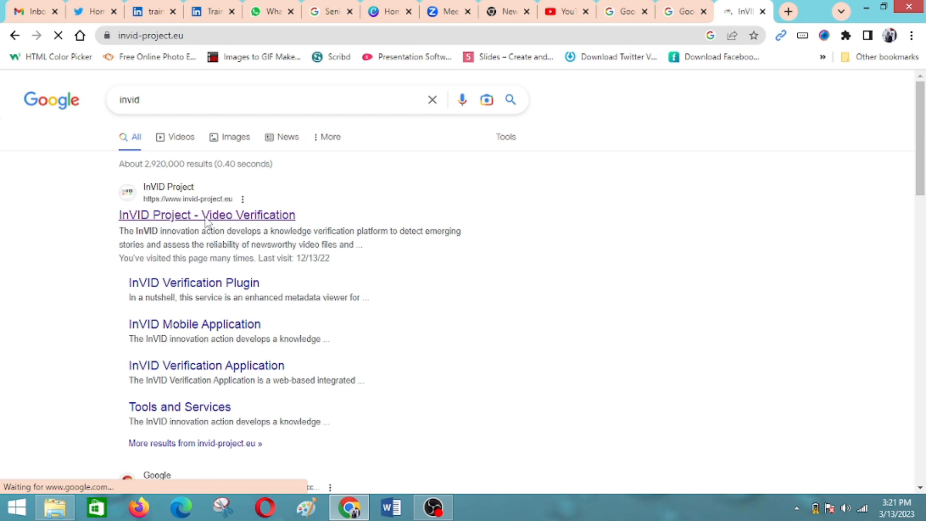
click(207, 214)
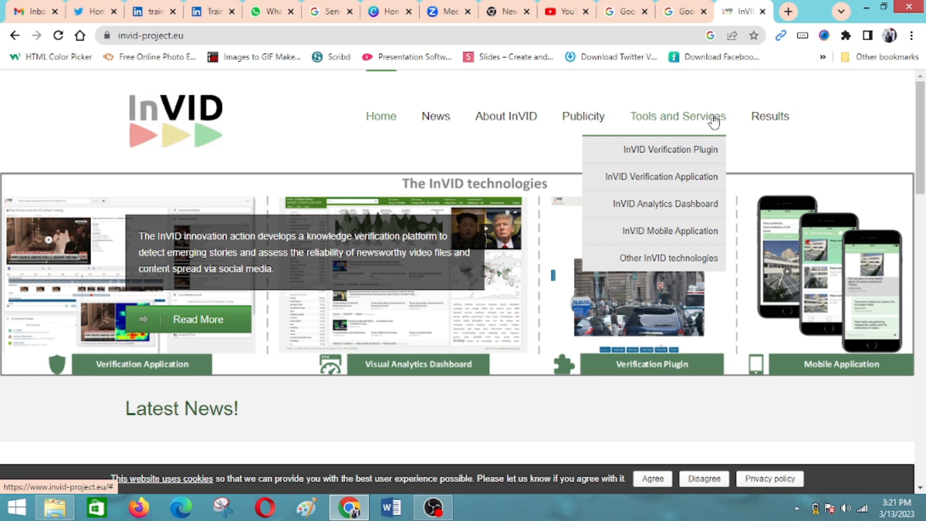
mouse_move(669, 150)
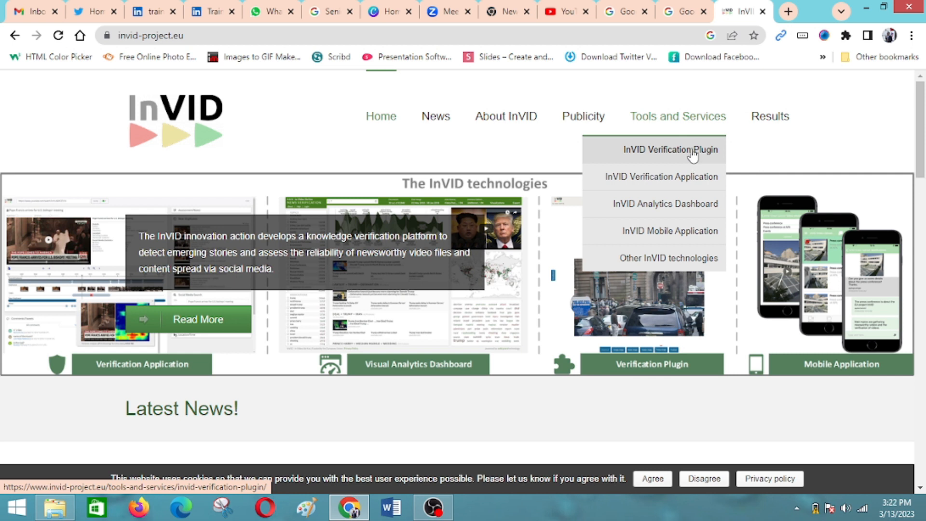
click(669, 149)
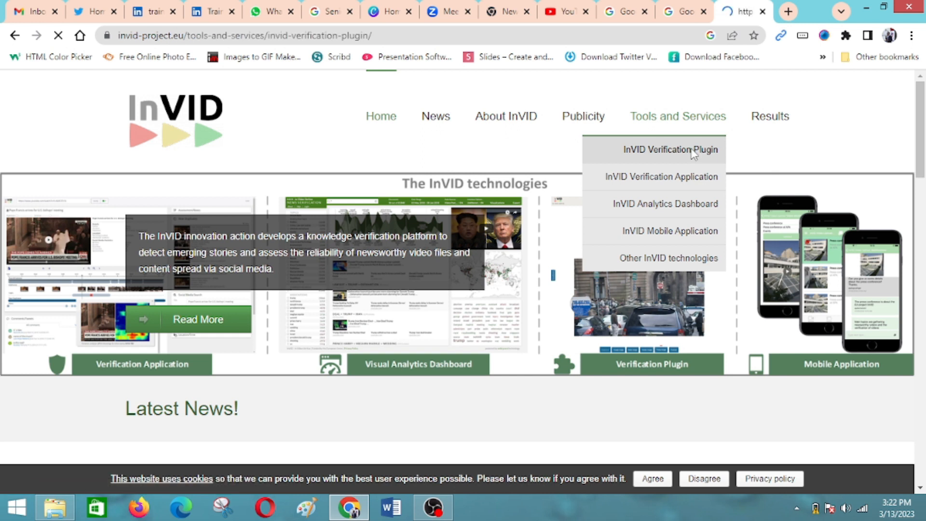
click(668, 149)
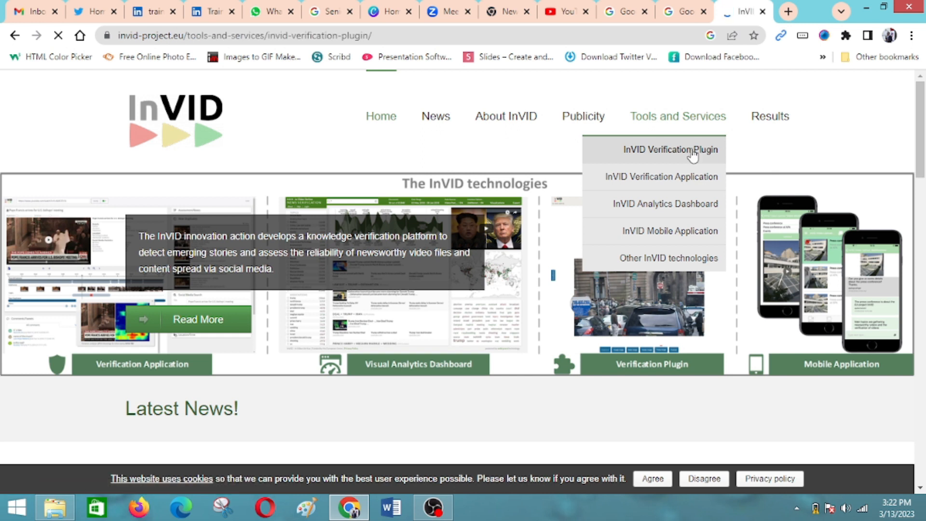
- Follow the free Chrome download link to the Fake news debunker Web Store listing
click(670, 149)
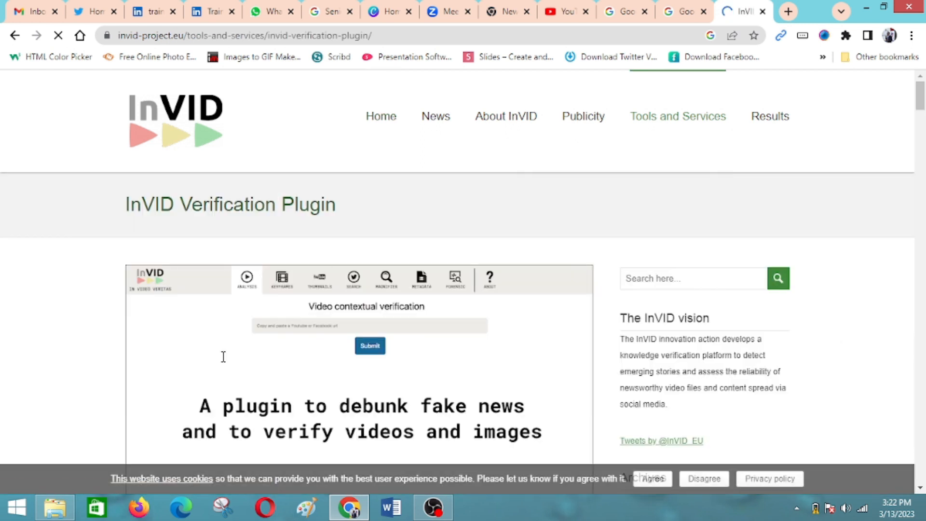
scroll(down, 3)
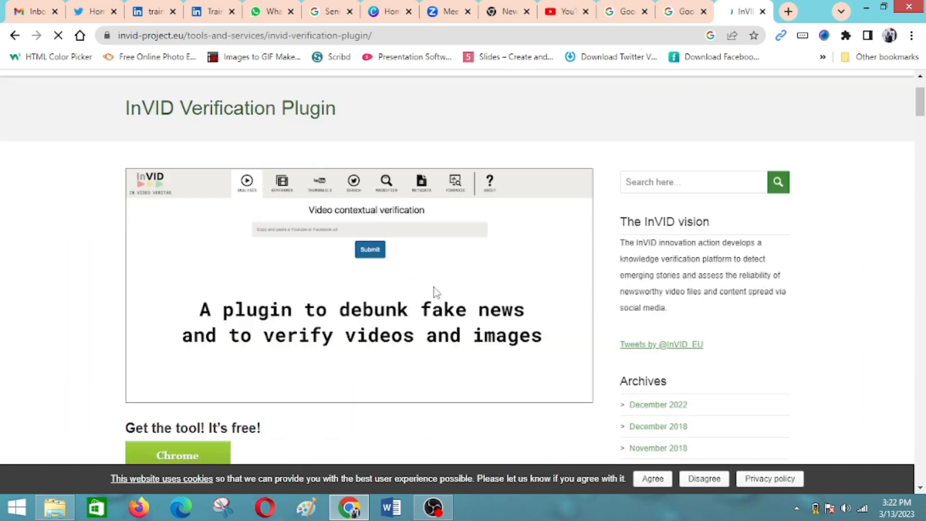
scroll(down, 3)
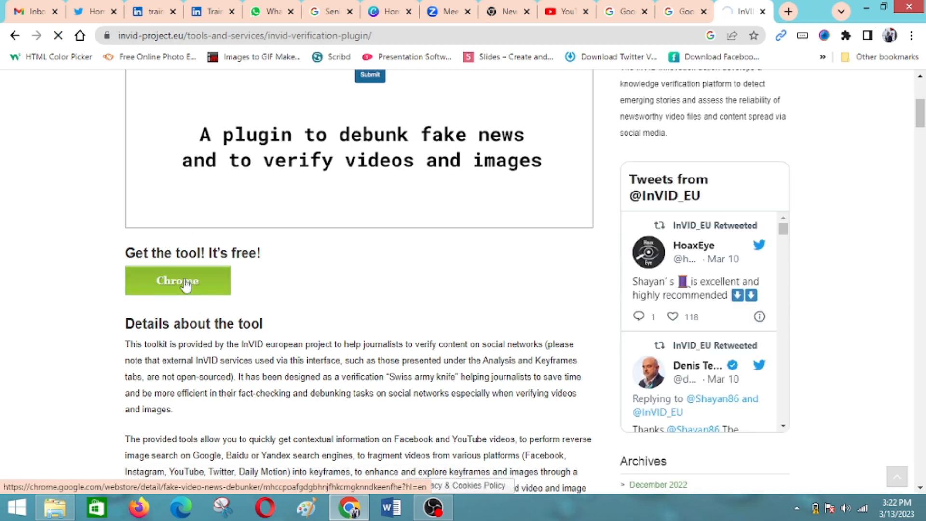
click(177, 281)
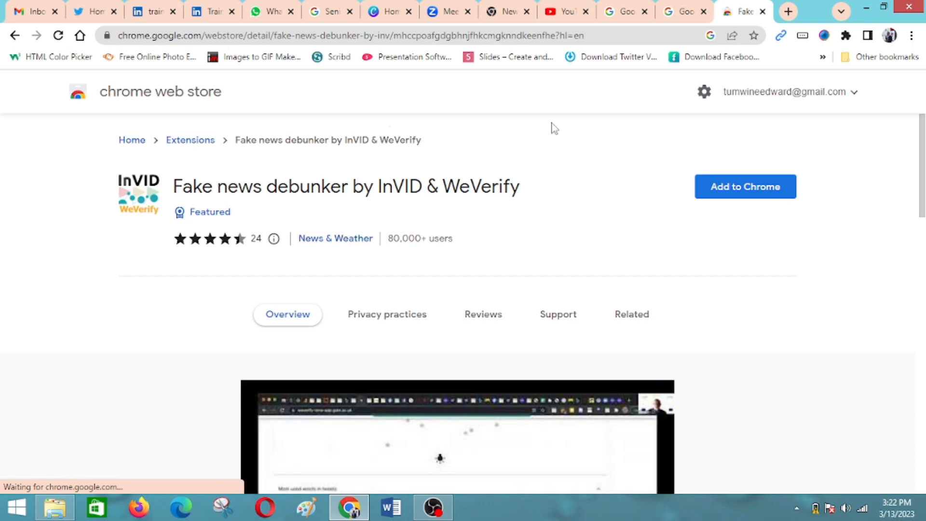
- Add Fake news debunker by InVID & WeVerify to Chrome and confirm the installation
click(745, 187)
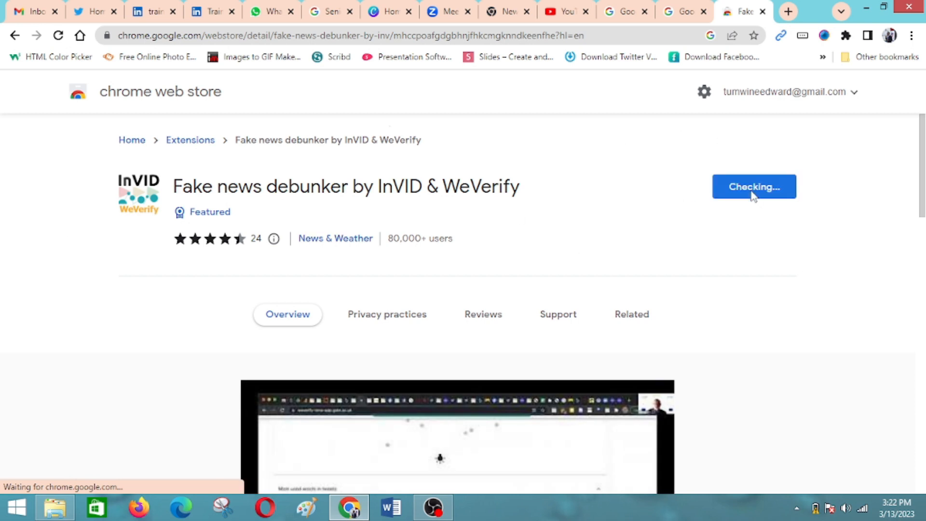
click(753, 186)
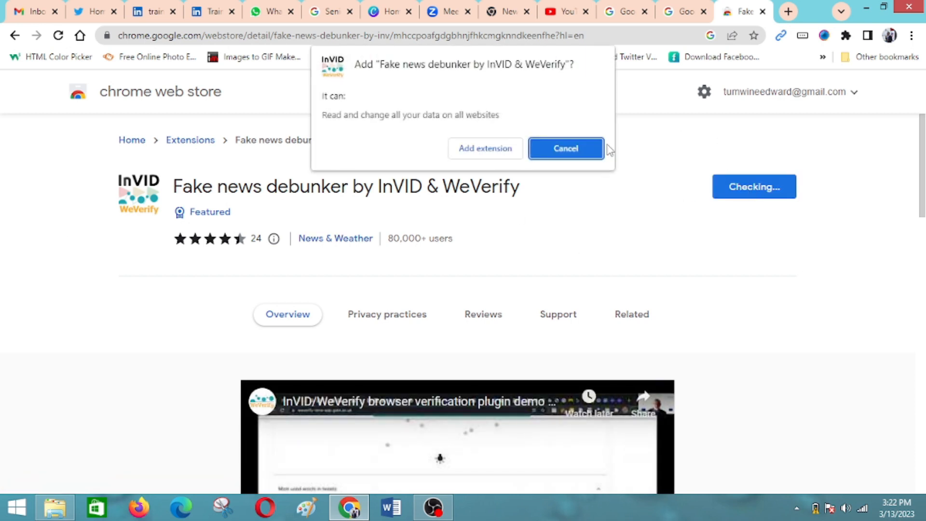
click(565, 148)
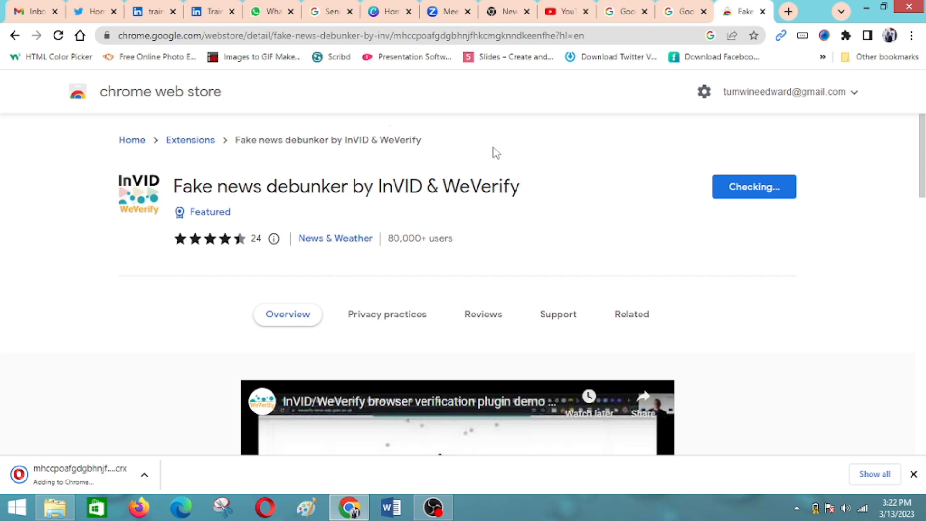
mouse_move(142, 473)
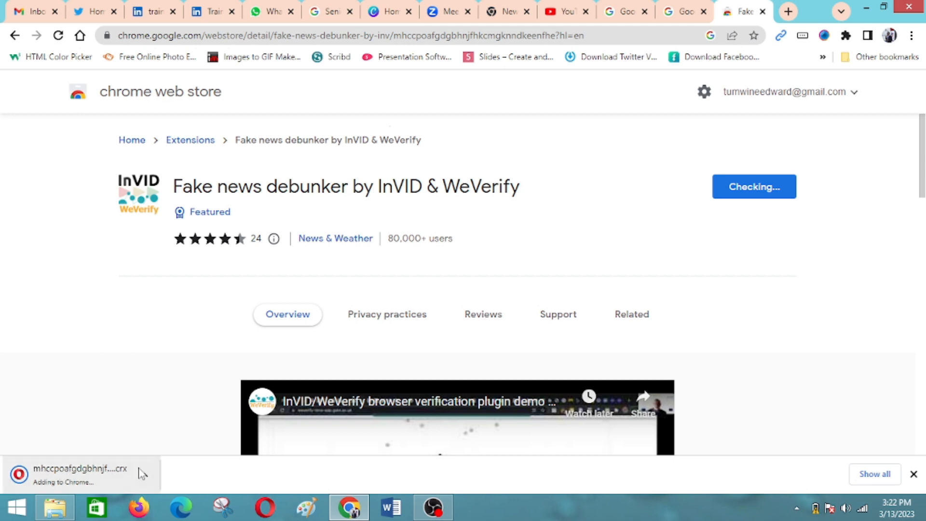
mouse_move(473, 205)
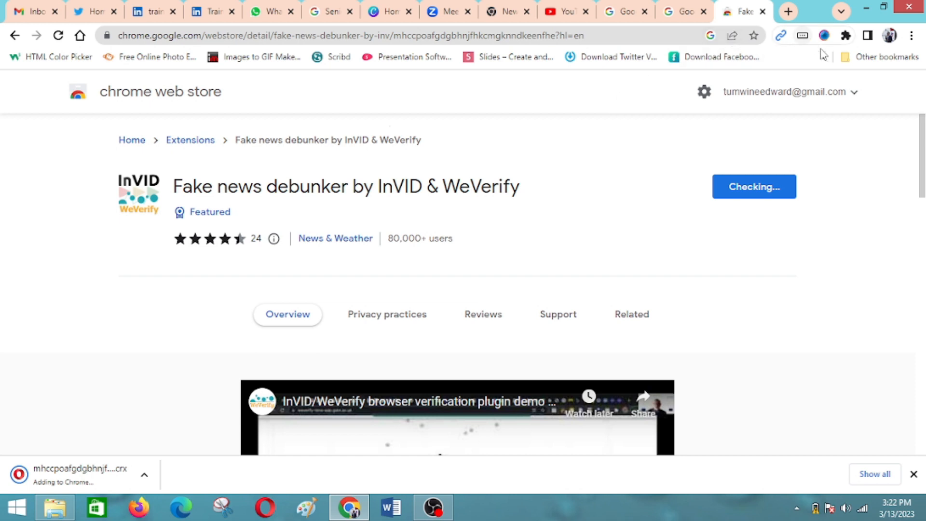
mouse_move(830, 131)
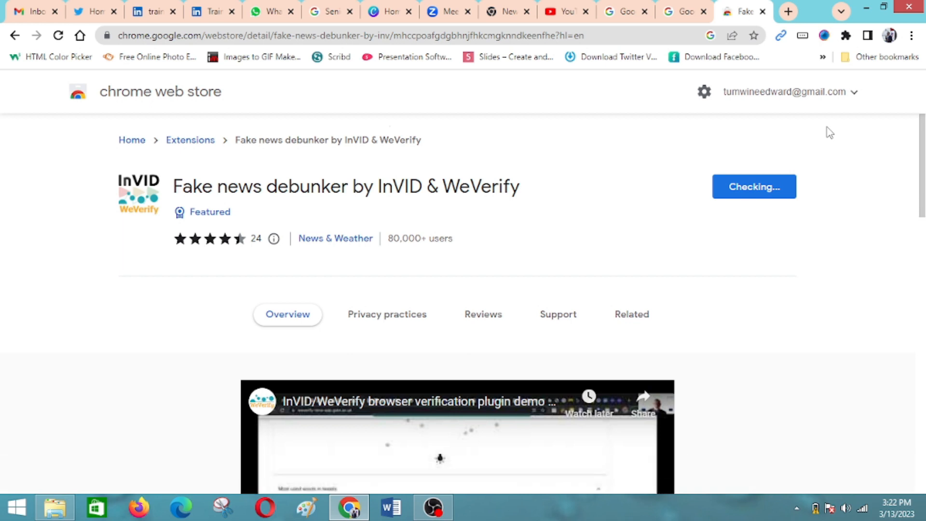
click(754, 186)
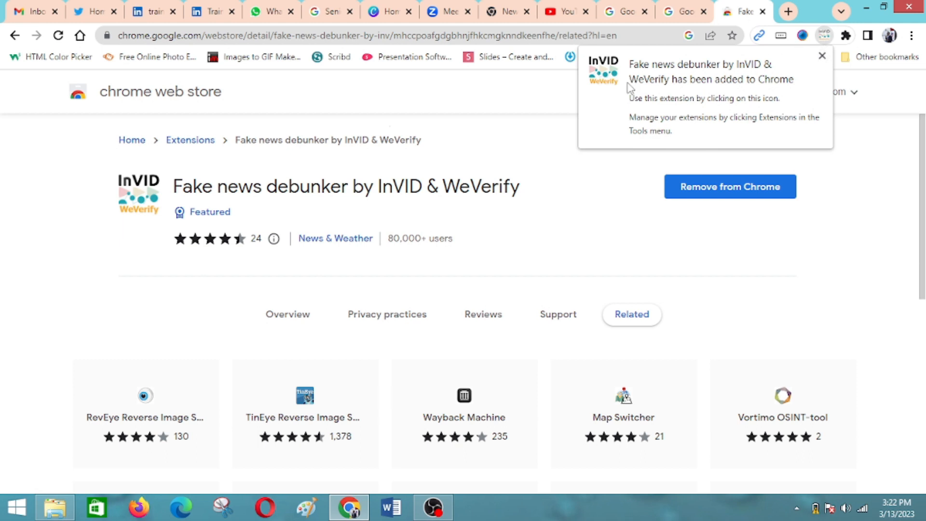
mouse_move(821, 56)
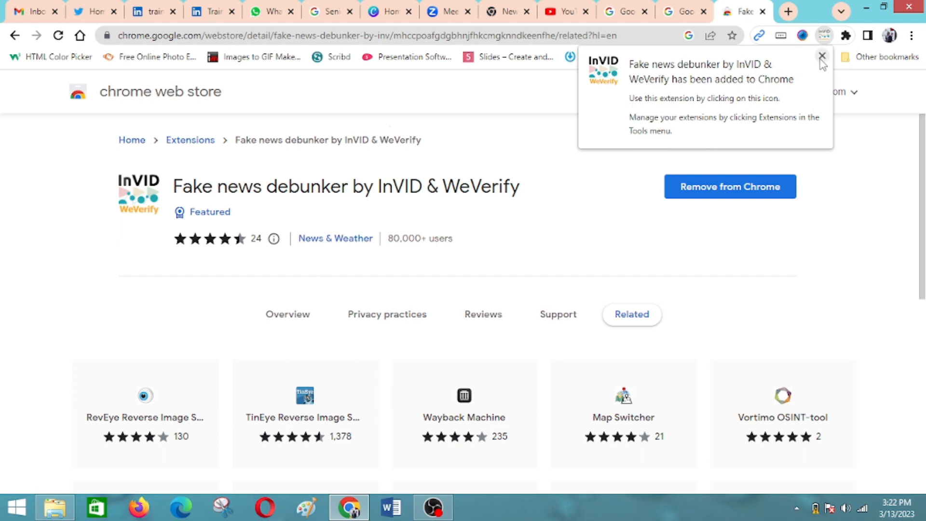
- Close the added notice and pin Fake news debunker in the Extensions menu
click(822, 56)
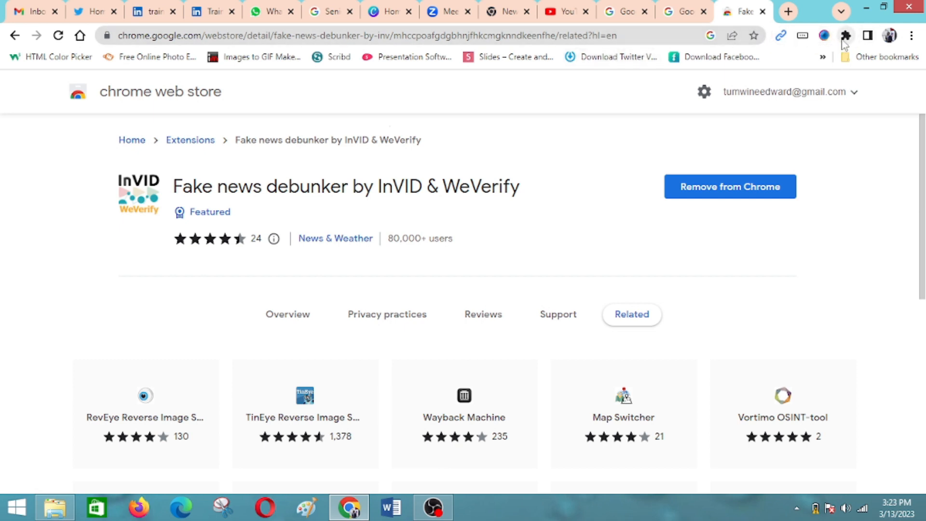
click(846, 35)
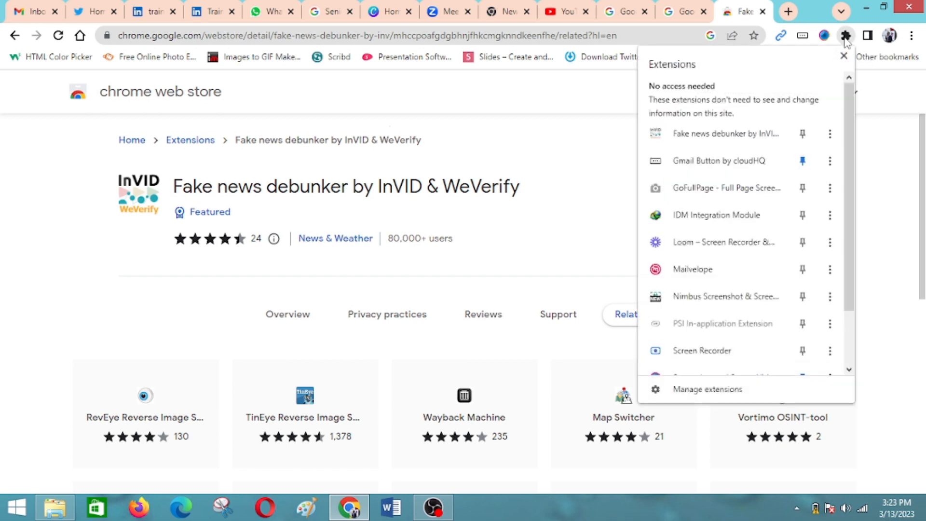
mouse_move(799, 98)
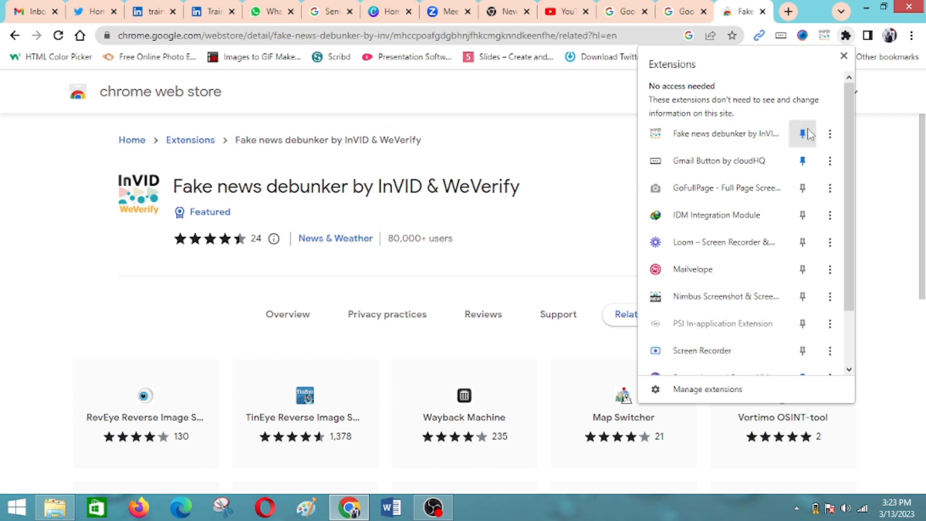
click(844, 56)
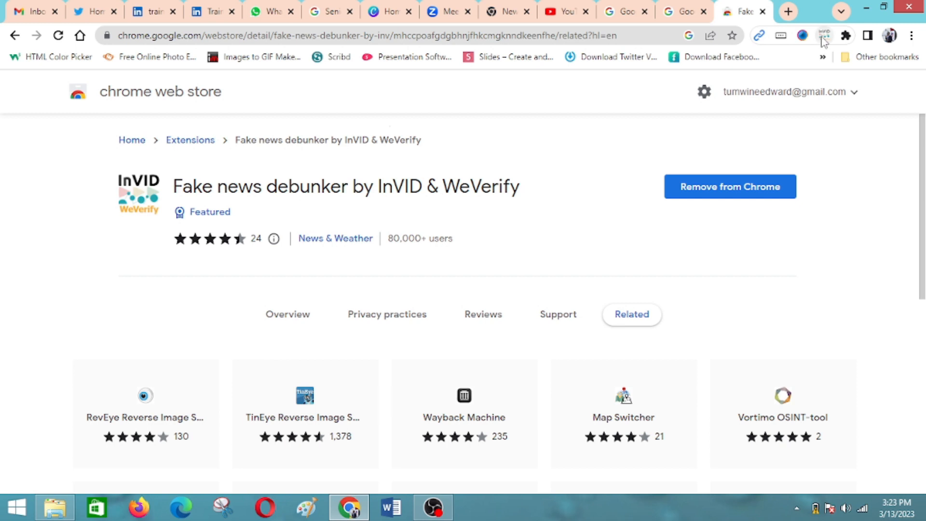
- Open the toolbox from the pinned extension and accept the analytics consent banner
click(824, 35)
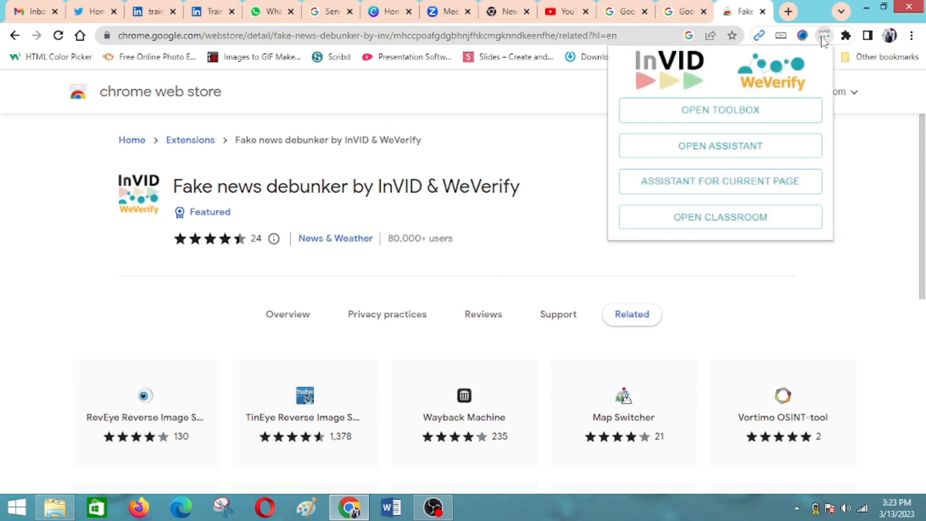
mouse_move(797, 68)
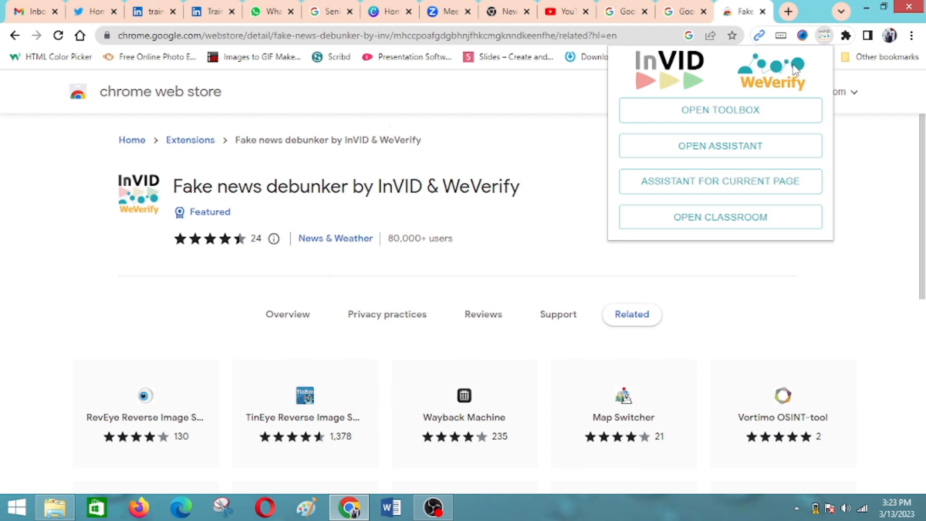
click(720, 110)
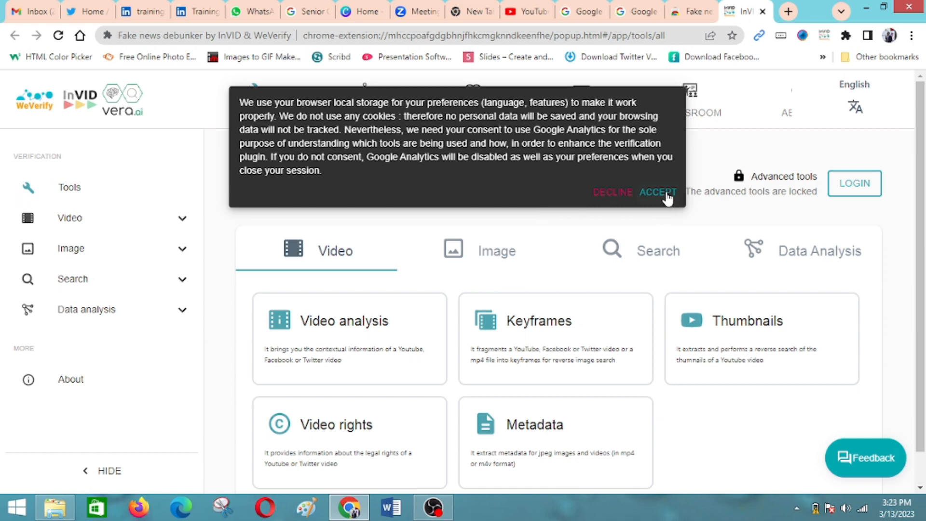
click(658, 192)
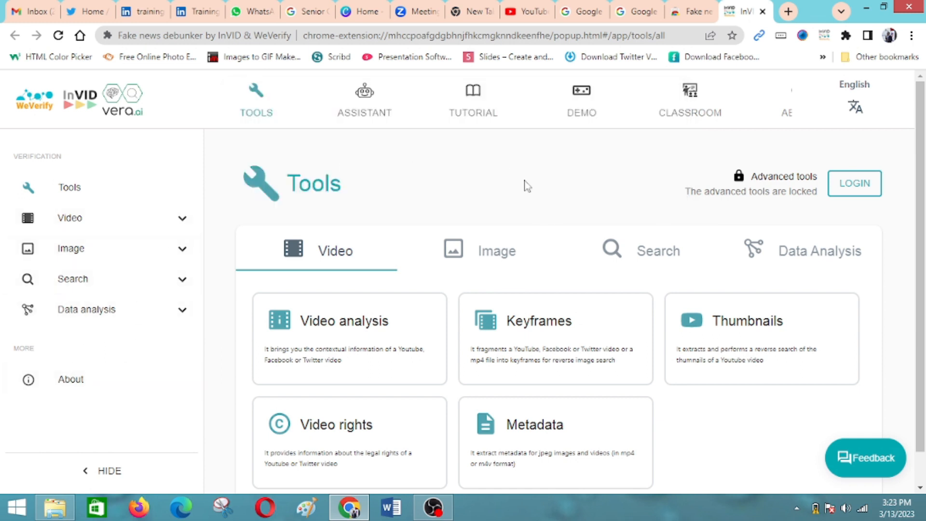
mouse_move(716, 211)
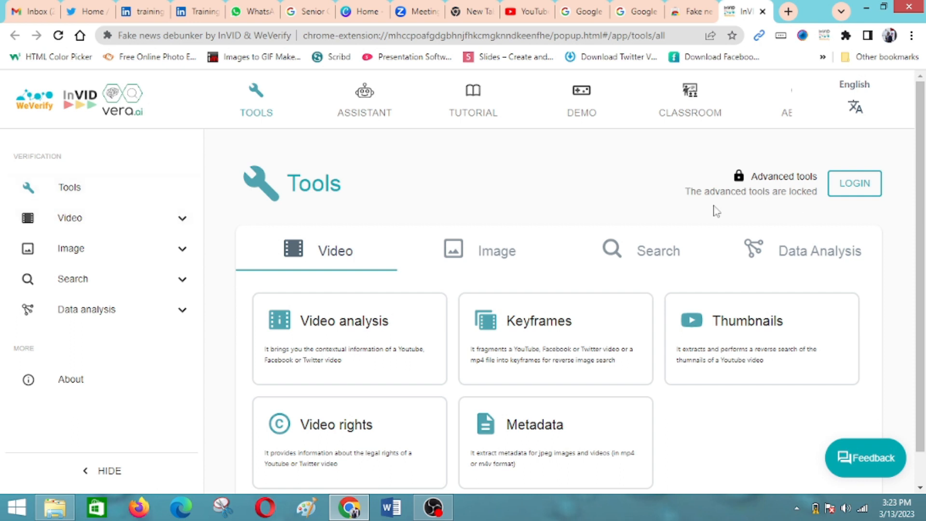
mouse_move(634, 286)
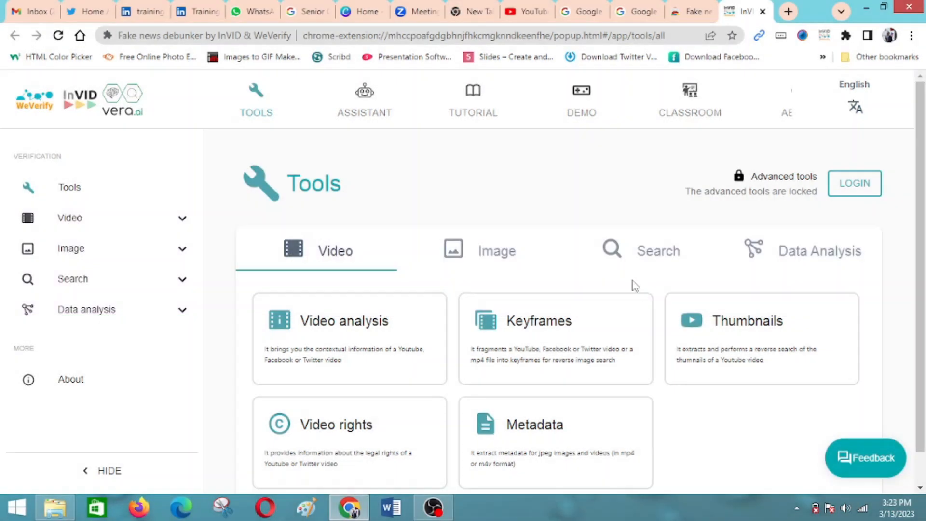
mouse_move(794, 265)
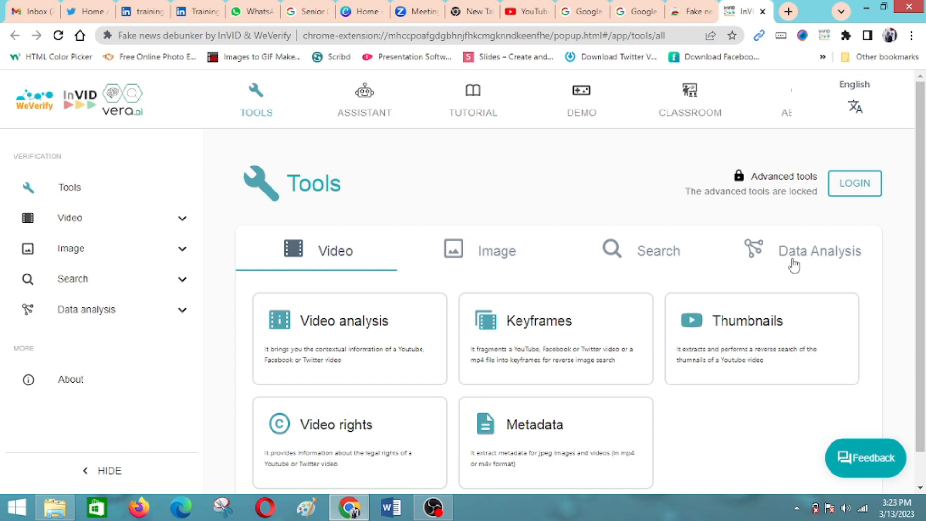
mouse_move(477, 91)
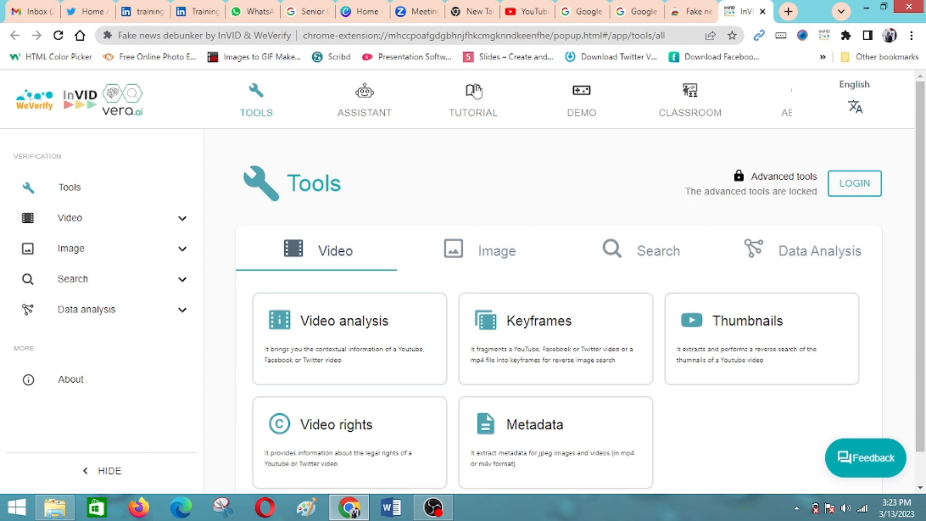
- Open the TUTORIAL Guide page describing the access menu
click(472, 100)
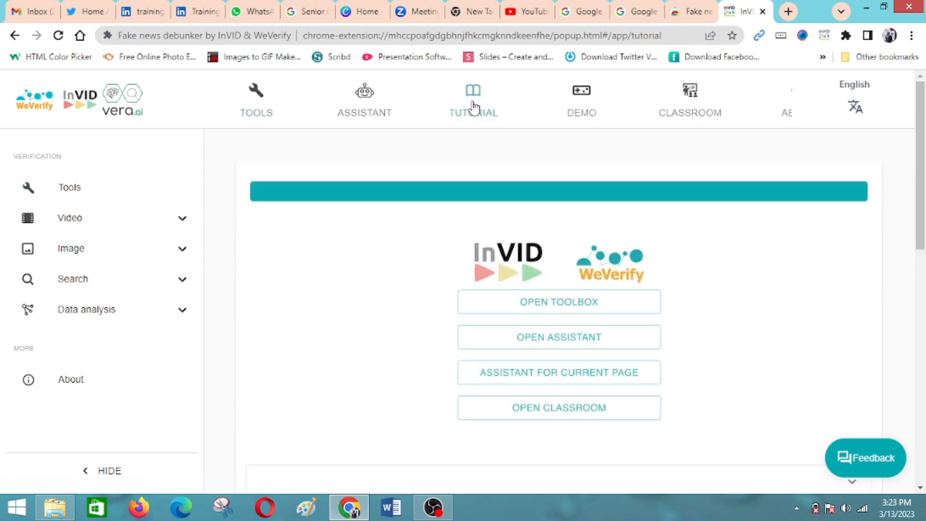
click(472, 101)
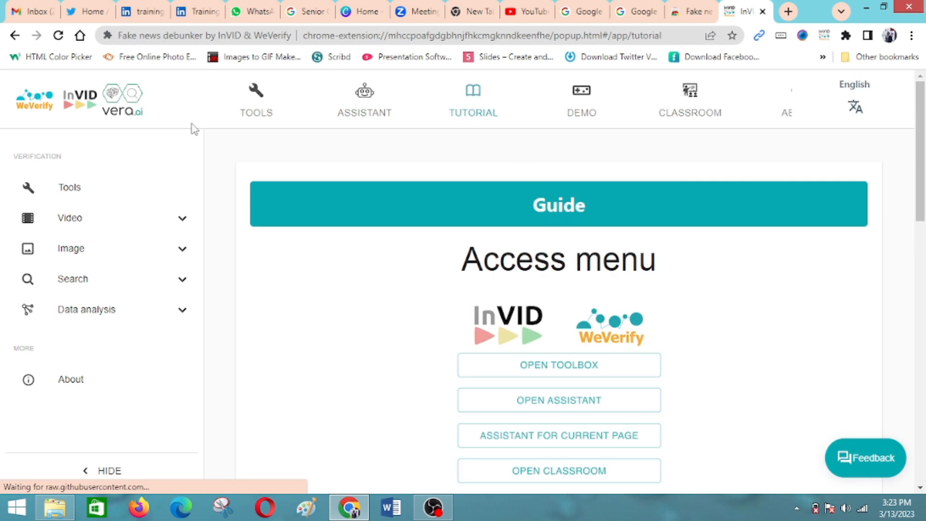
mouse_move(241, 147)
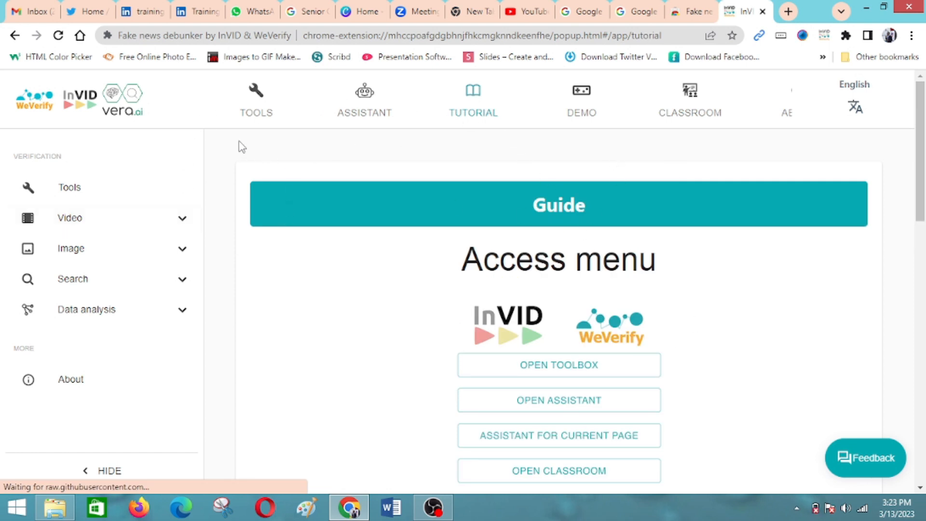
mouse_move(460, 312)
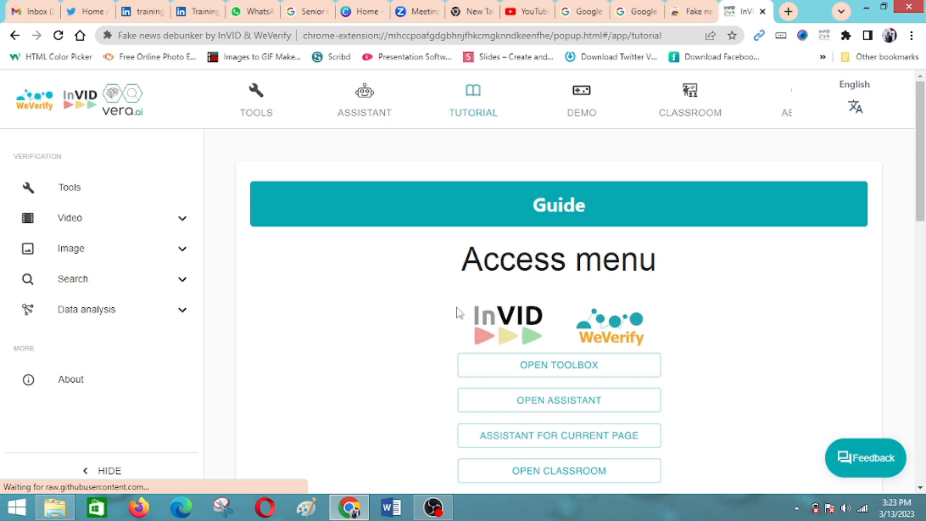
mouse_move(323, 178)
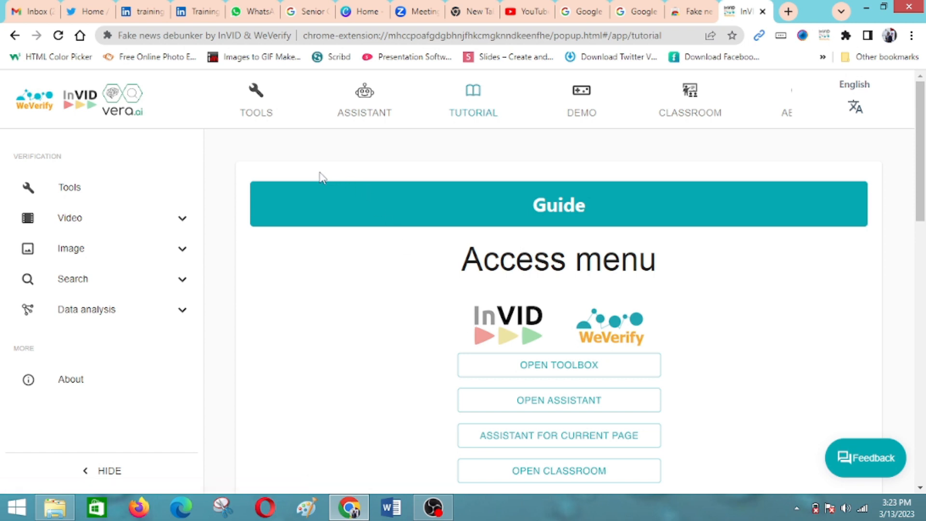
- Go back to the Tools overview listing Video analysis, Keyframes and other tools
click(255, 100)
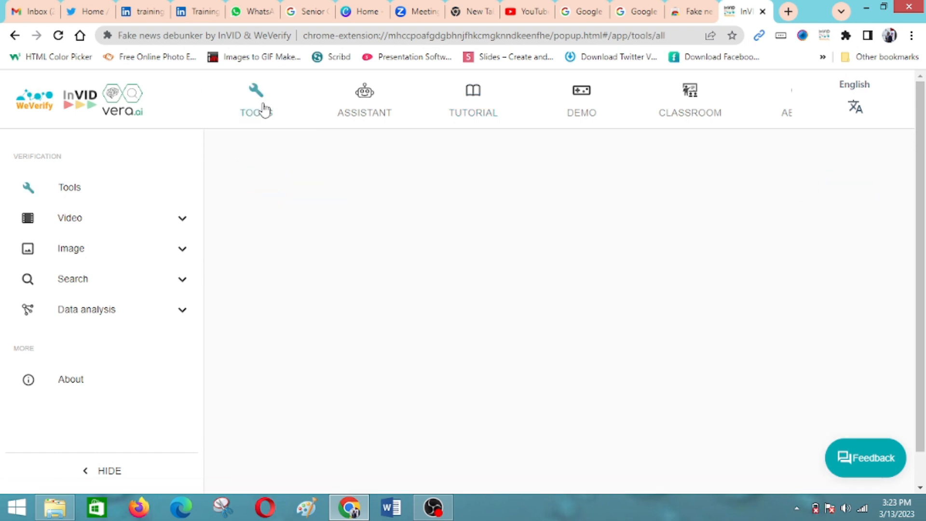
click(68, 187)
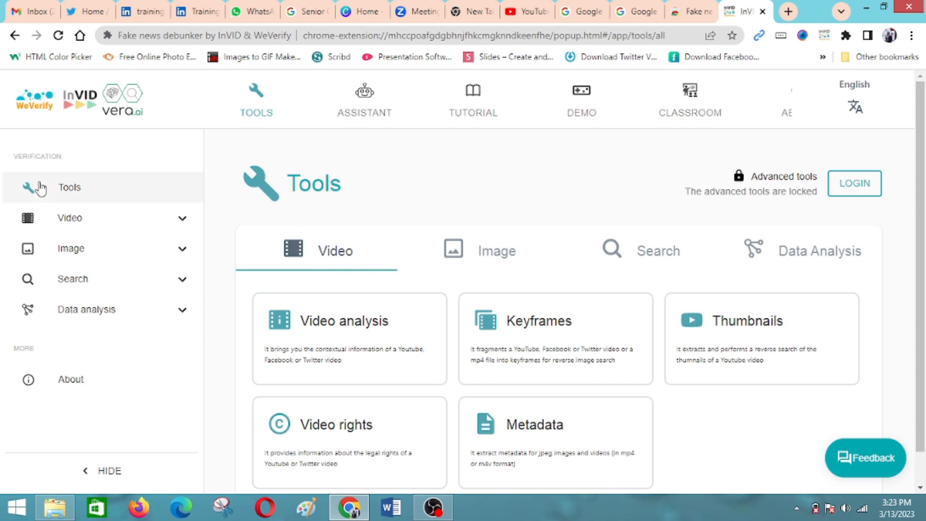
mouse_move(298, 238)
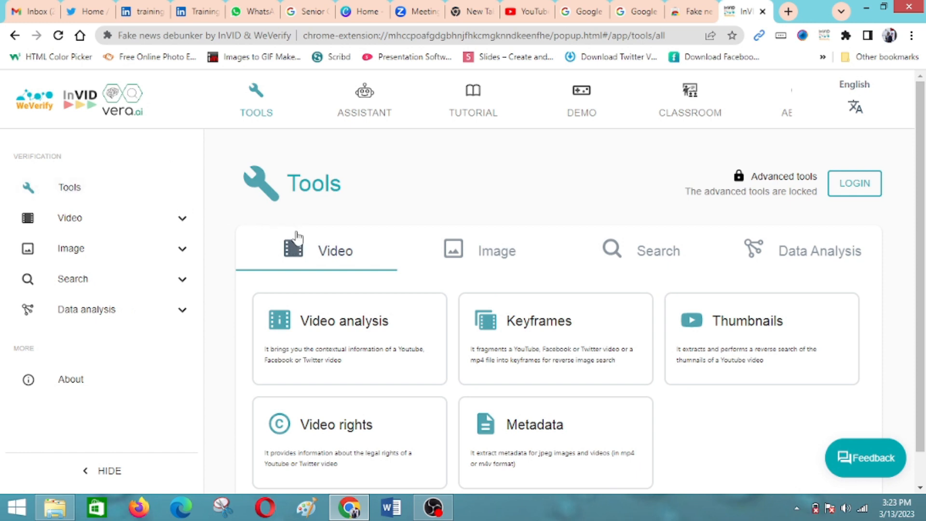
mouse_move(336, 247)
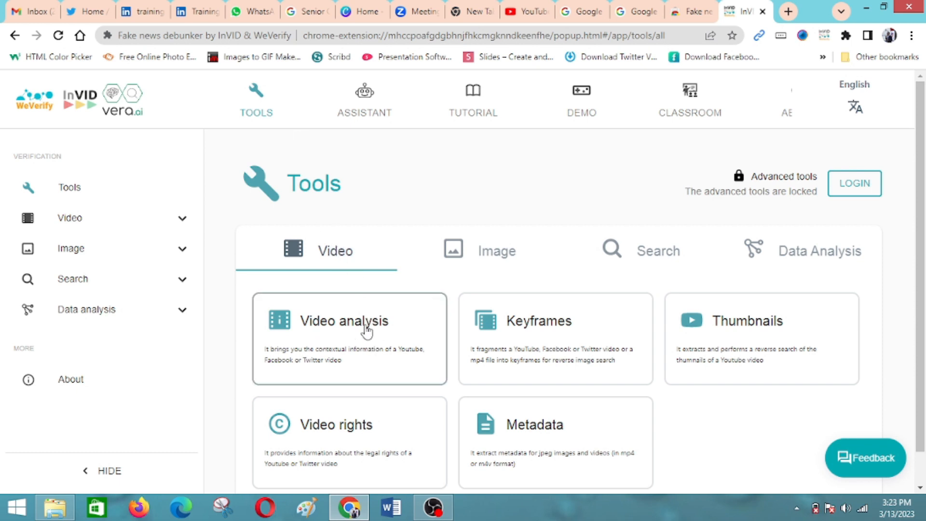
click(349, 321)
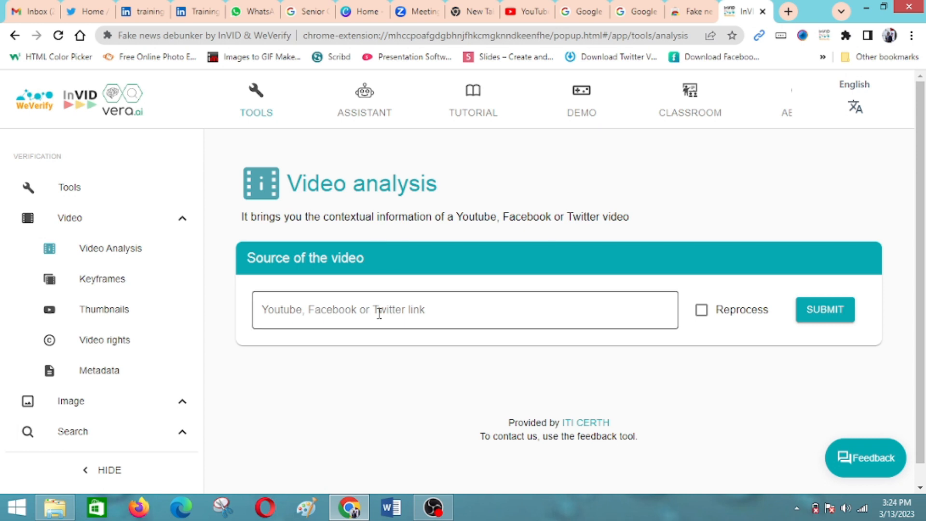
click(525, 11)
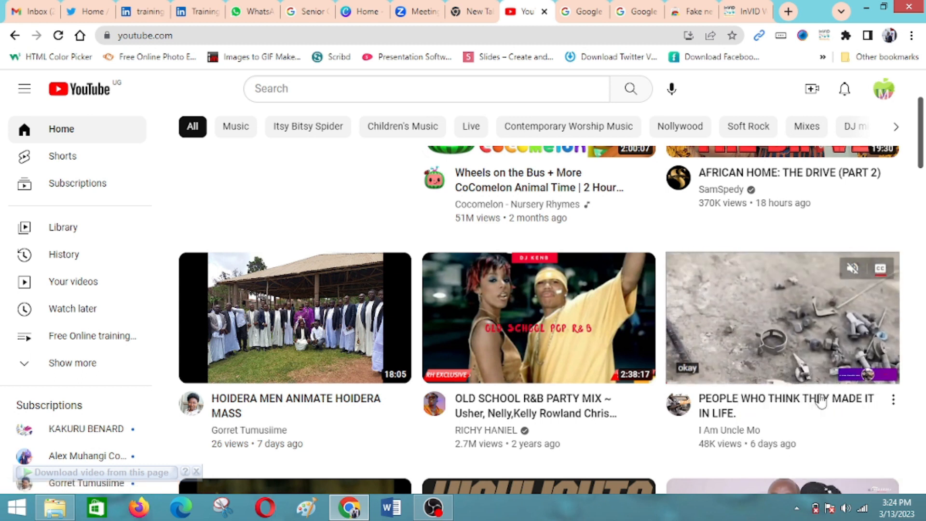
click(744, 11)
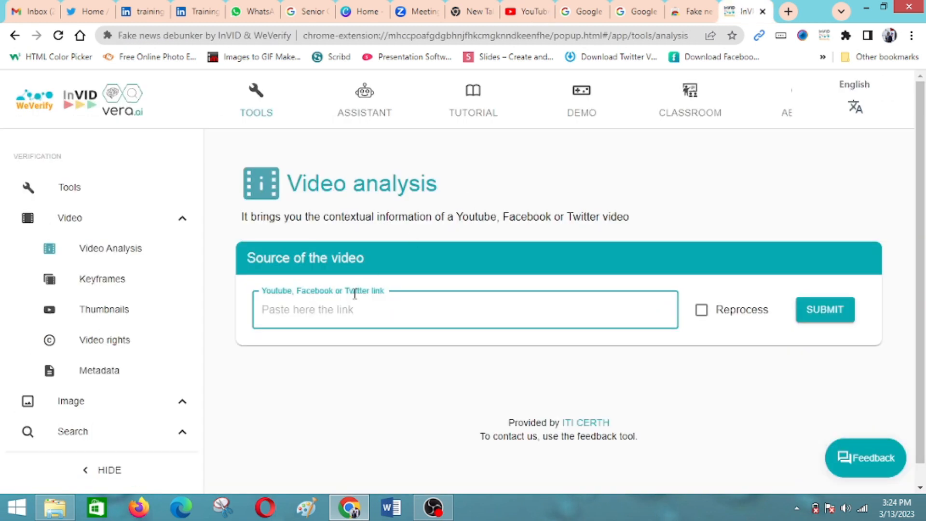
text(https://www.youtube.com/watch?v=qJlXckzzjgU)
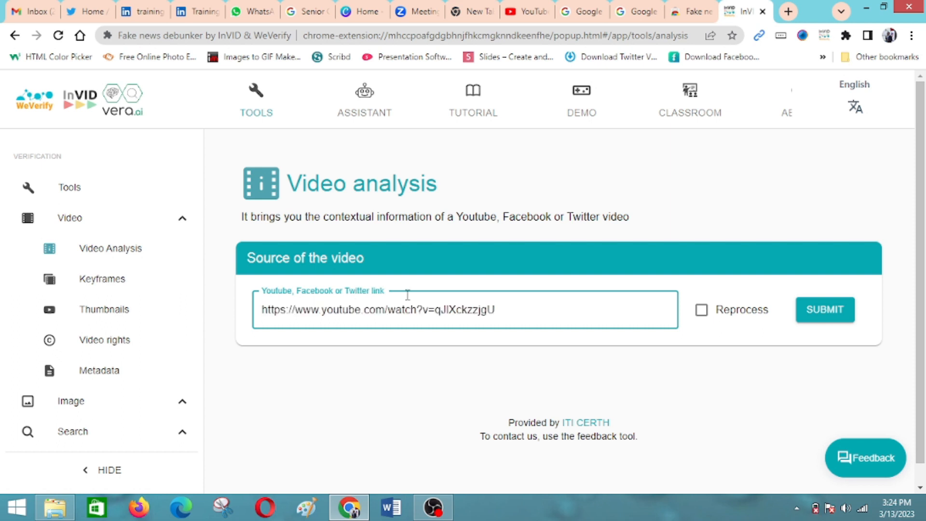
click(824, 309)
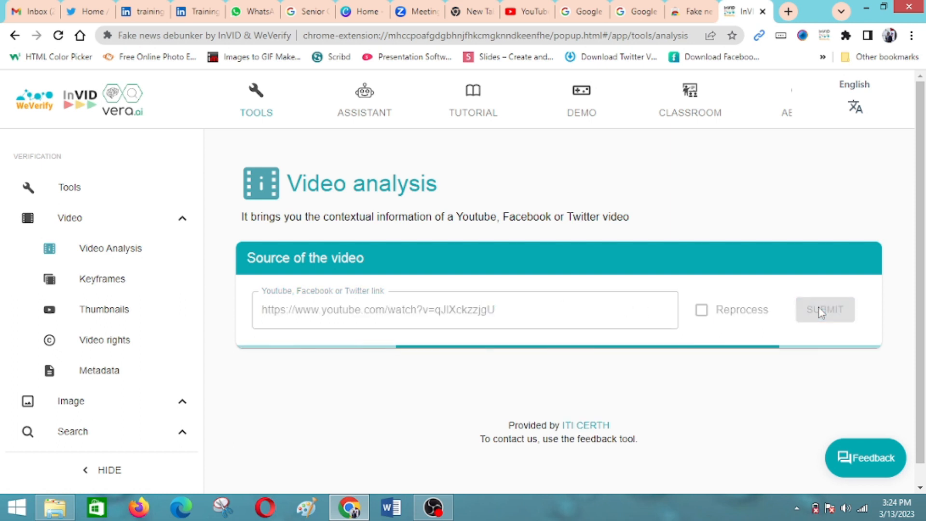
click(824, 309)
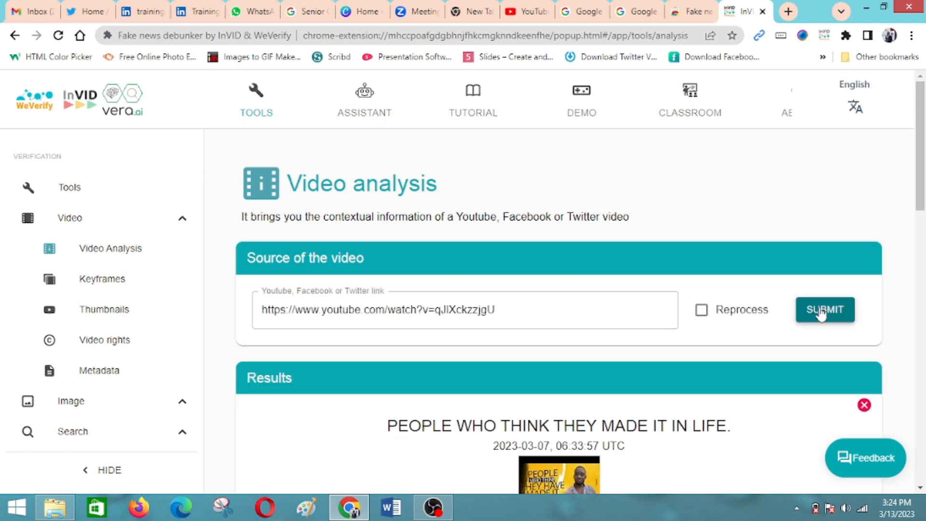
scroll(down, 3)
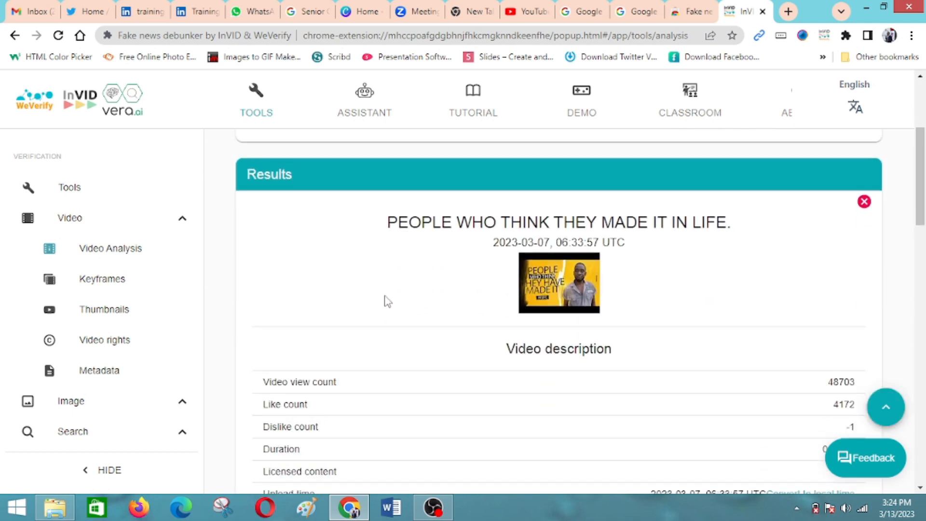
scroll(down, 3)
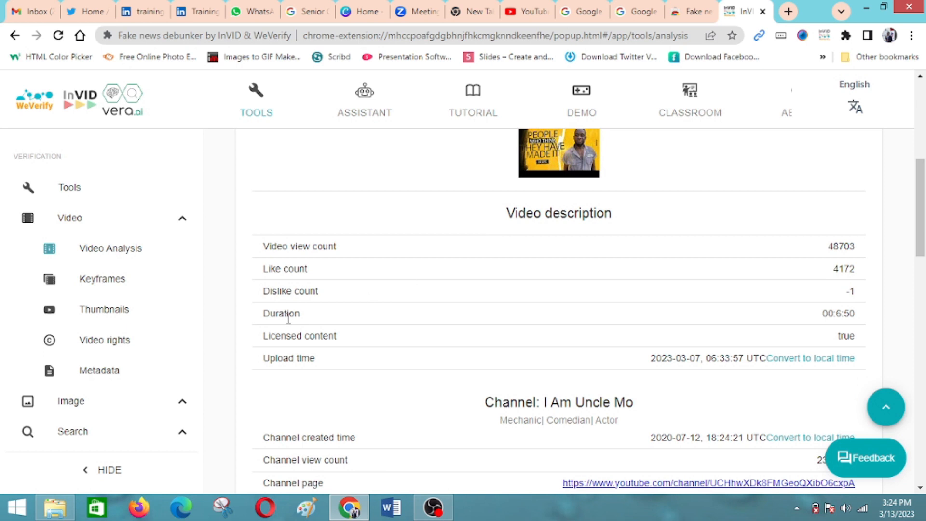
mouse_move(330, 337)
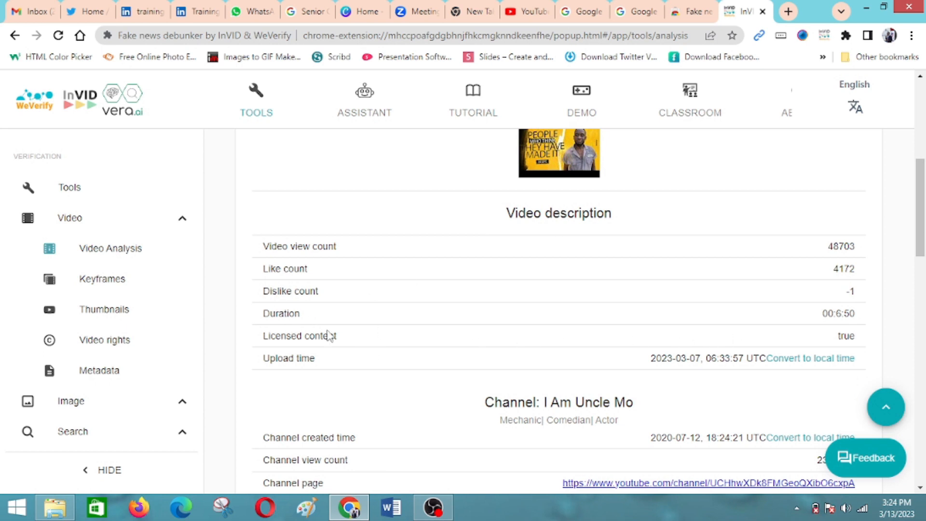
mouse_move(510, 320)
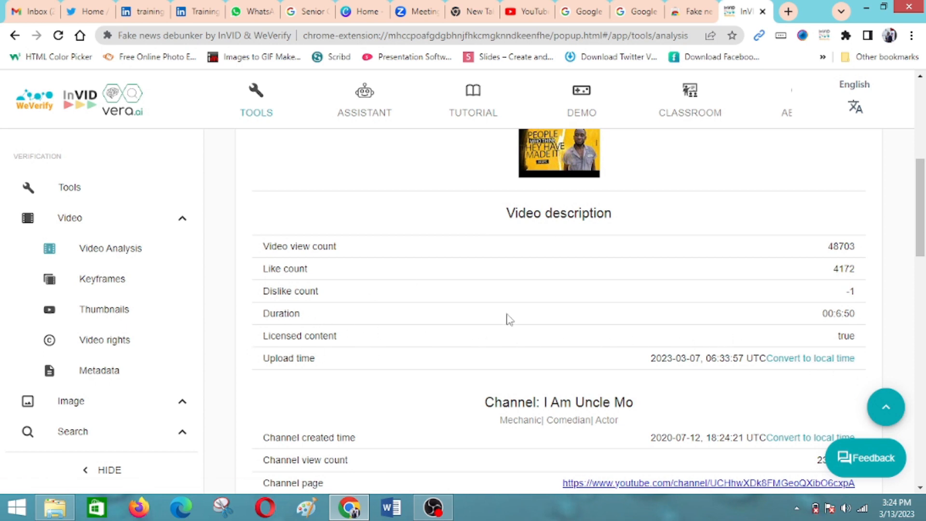
scroll(down, 3)
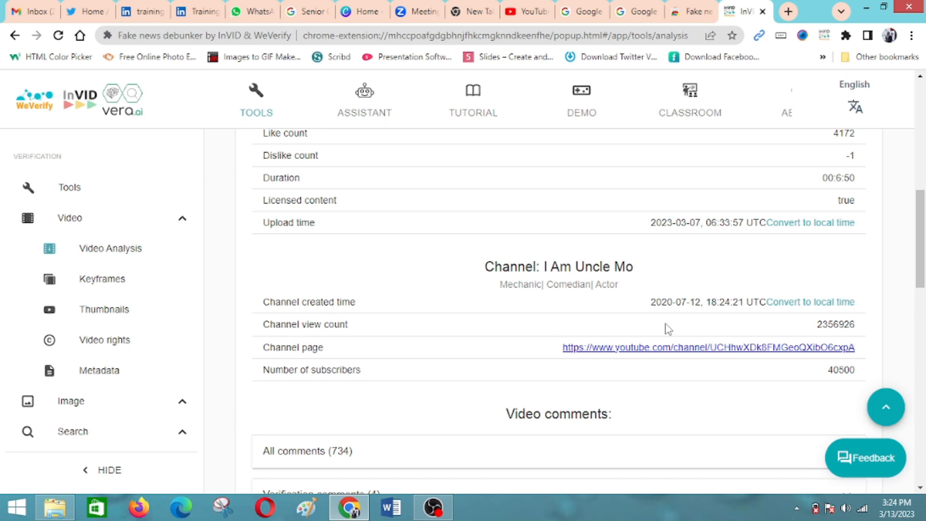
scroll(down, 3)
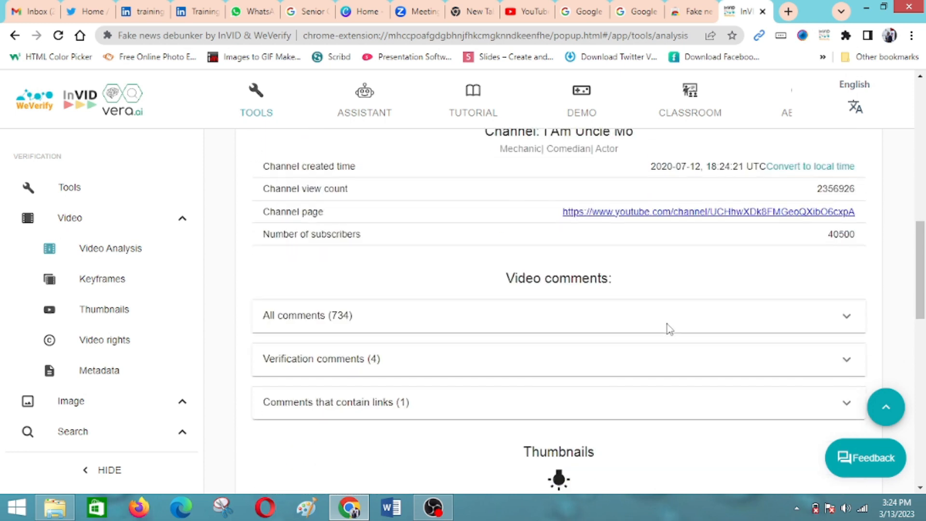
scroll(down, 3)
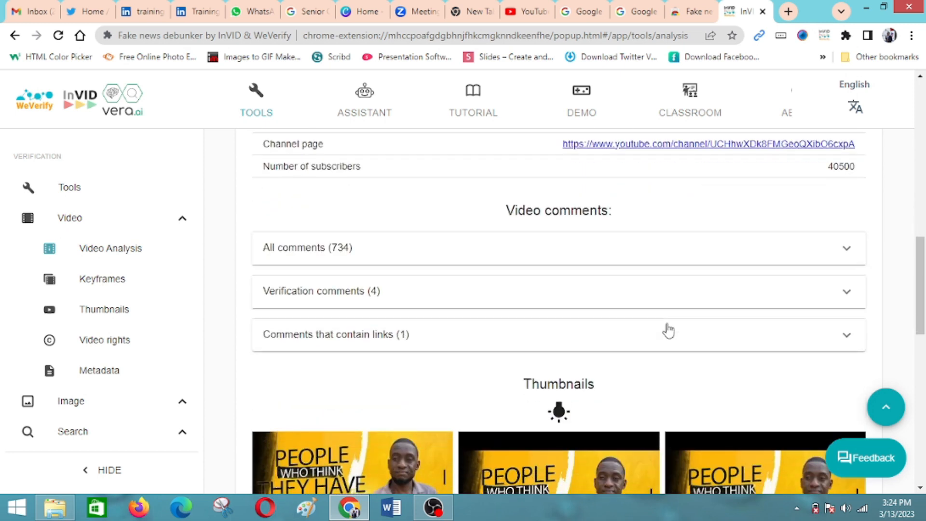
scroll(down, 3)
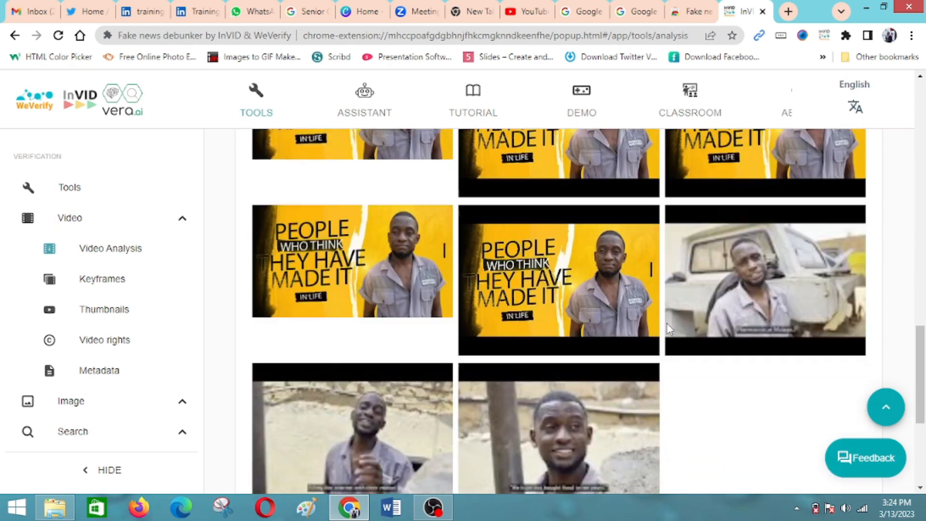
scroll(up, 3)
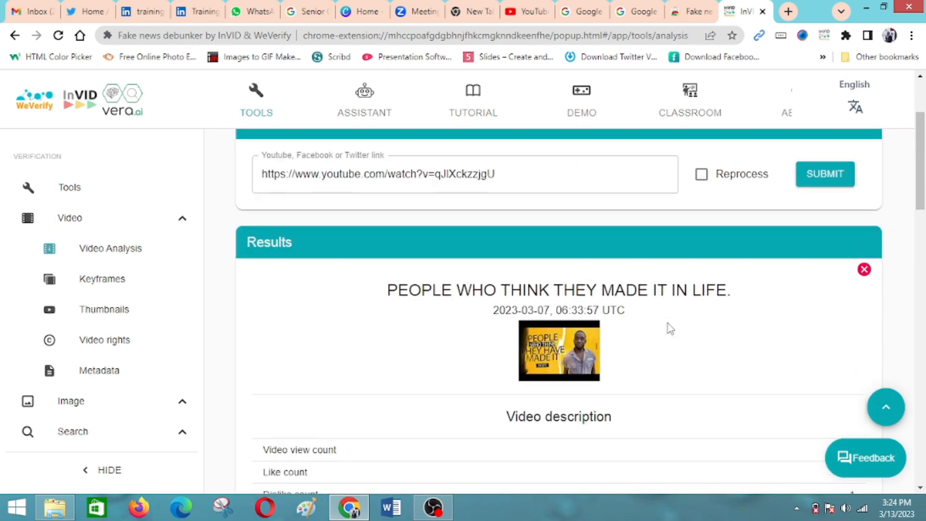
scroll(up, 3)
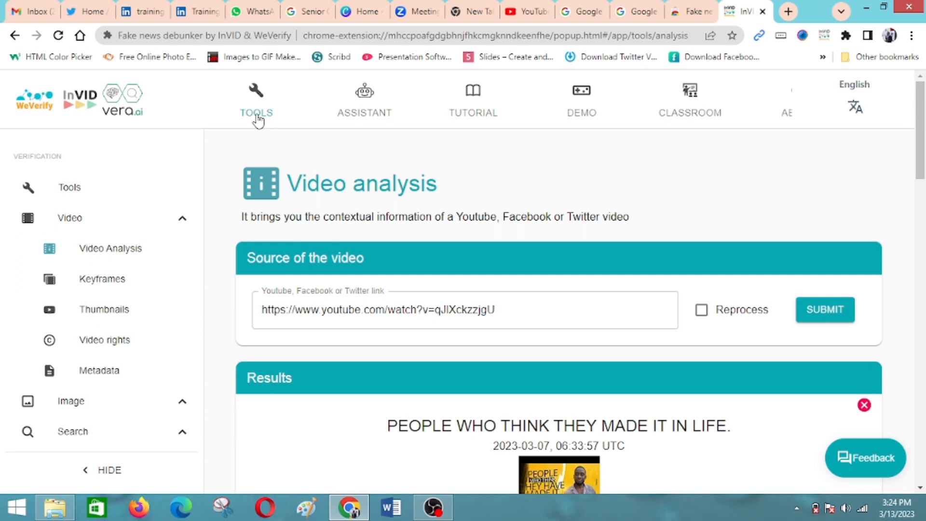
- Submit the same YouTube link in the Keyframes tool, picked from suggestions
click(256, 113)
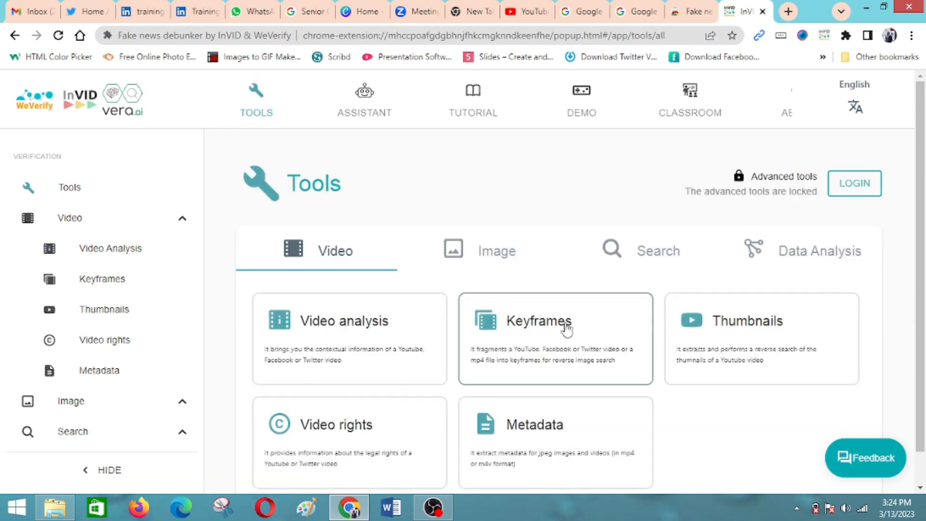
mouse_move(550, 316)
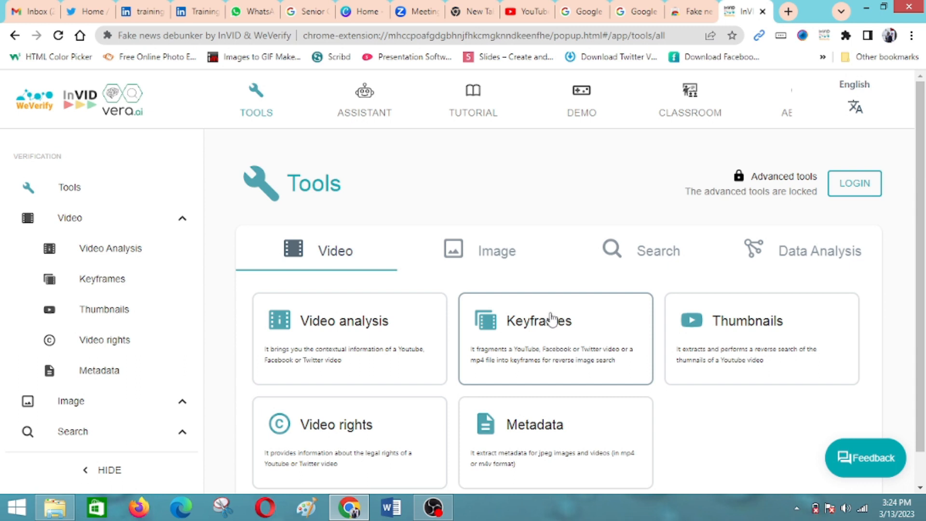
click(538, 321)
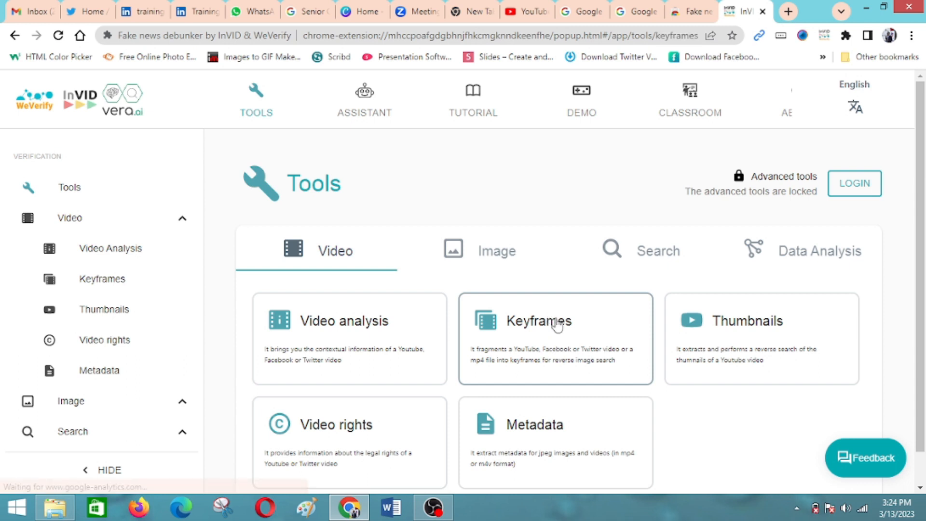
click(555, 321)
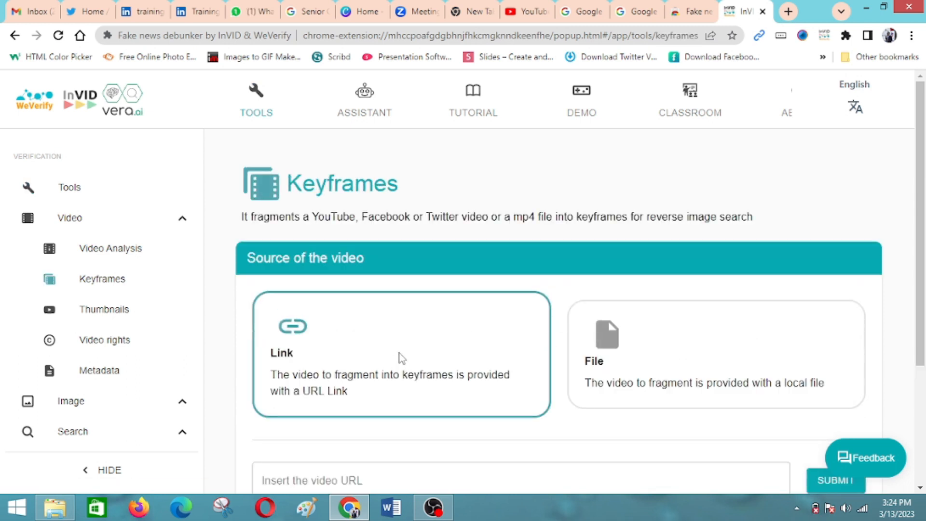
scroll(down, 3)
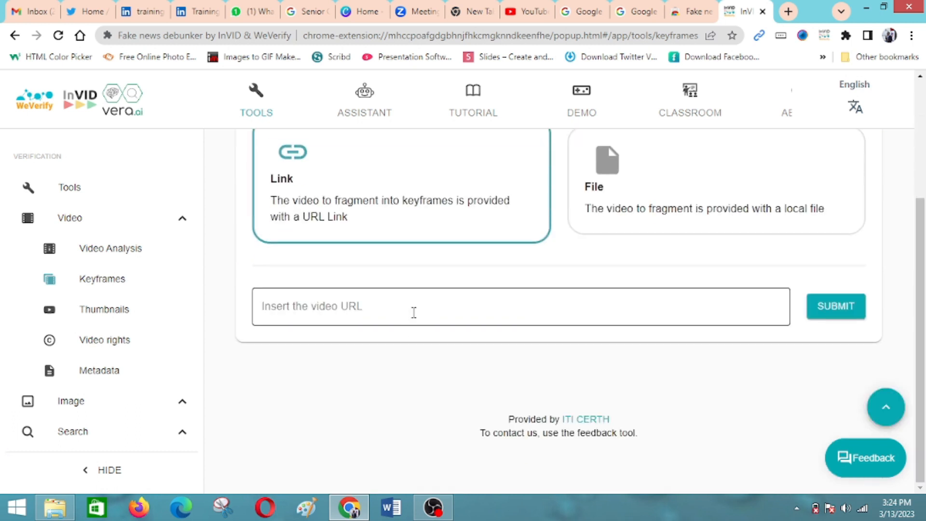
click(414, 306)
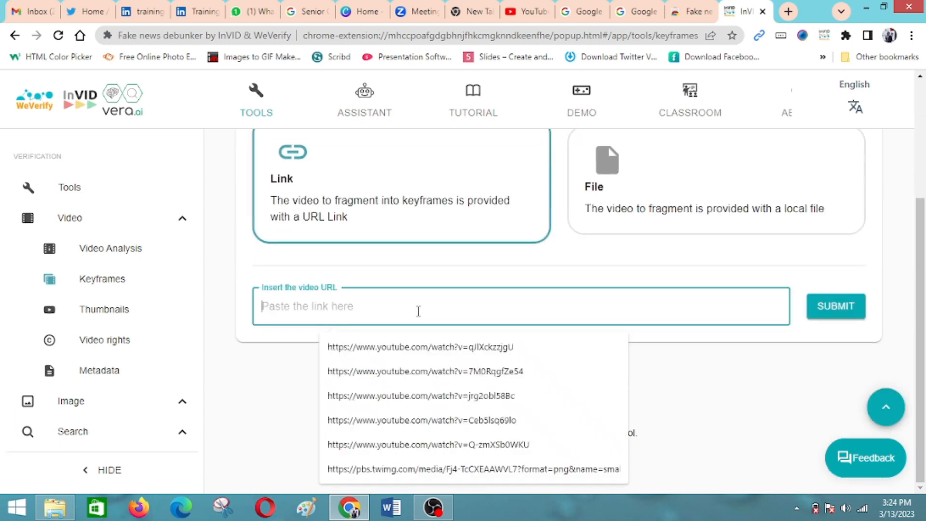
click(421, 347)
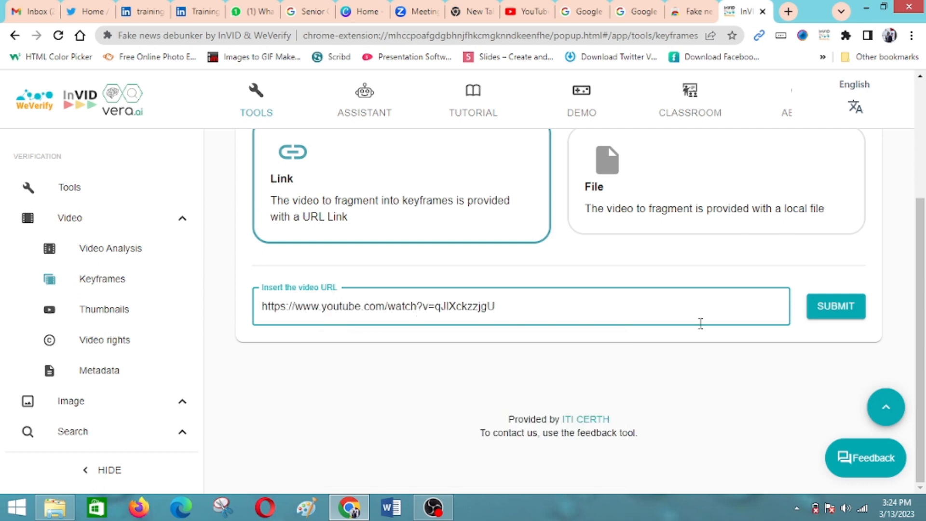
click(836, 306)
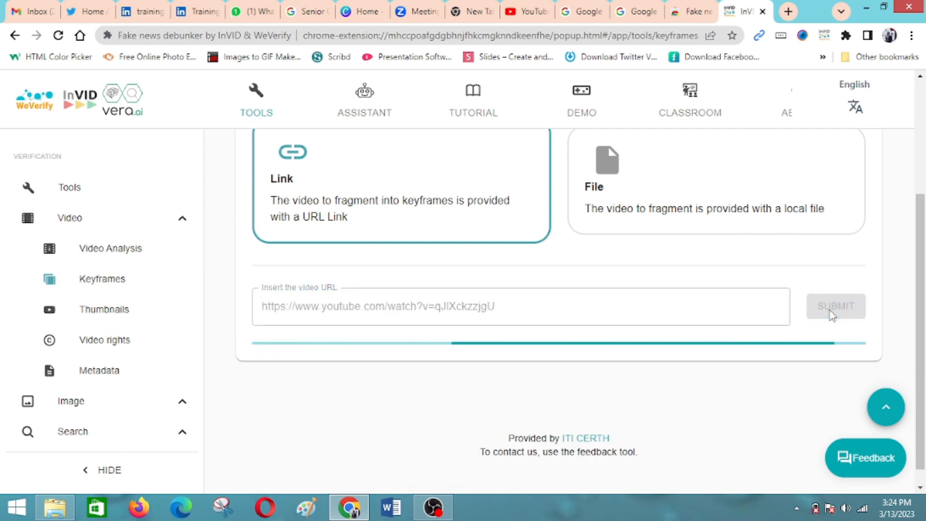
- Scroll down through the loaded keyframe grid of the YouTube video to review every extracted frame
click(836, 306)
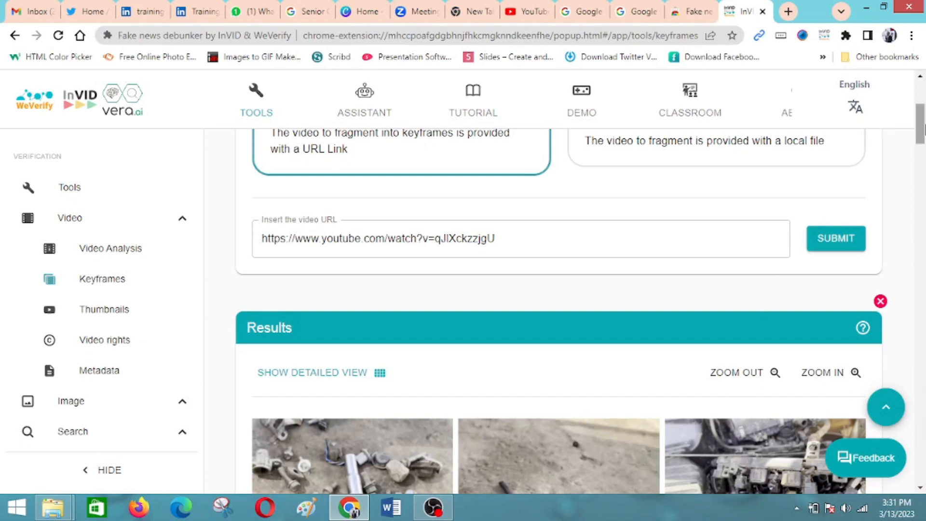
scroll(down, 3)
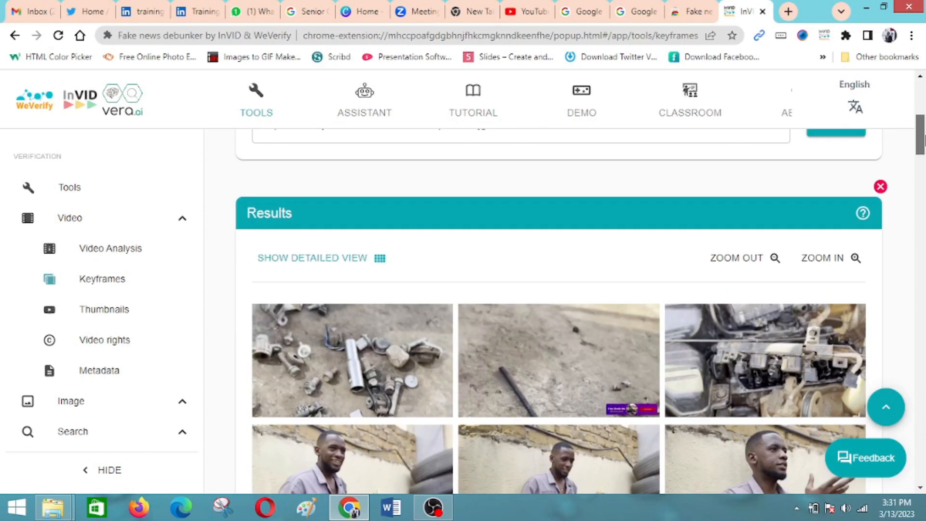
scroll(down, 3)
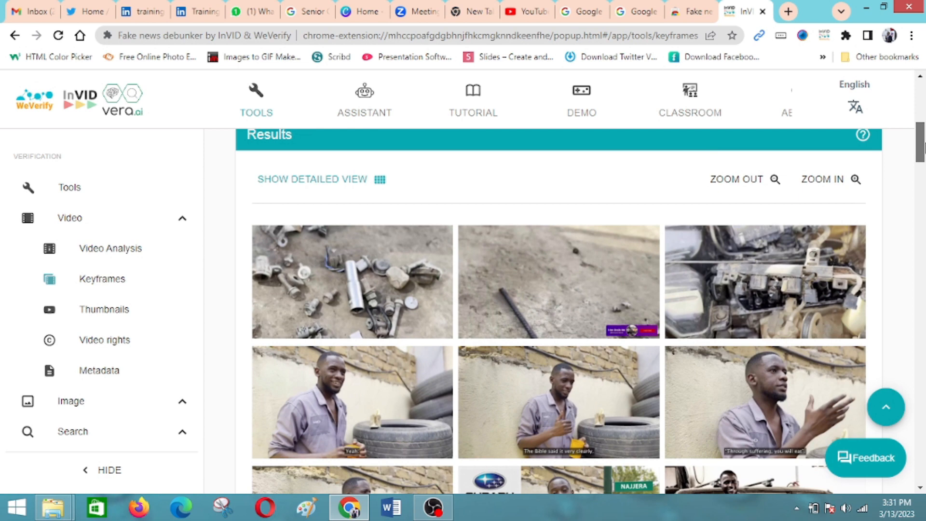
scroll(down, 3)
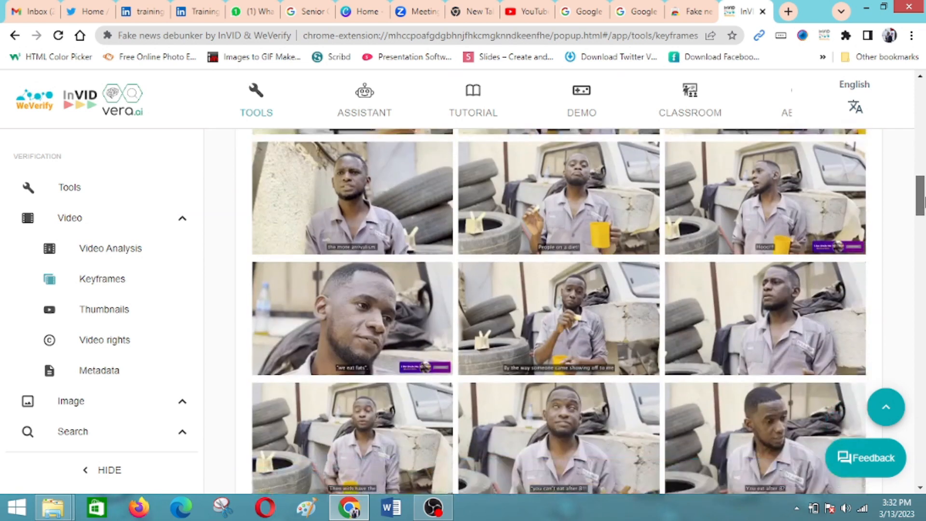
scroll(down, 3)
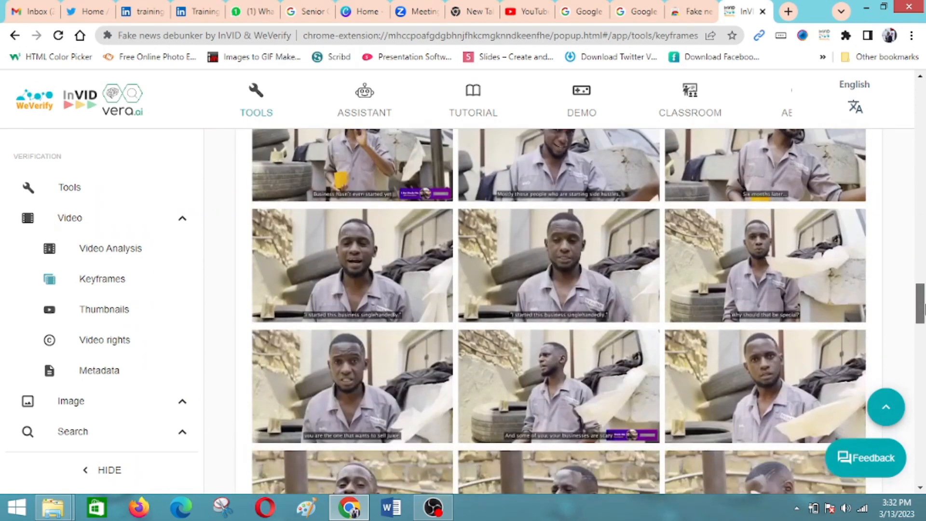
scroll(down, 3)
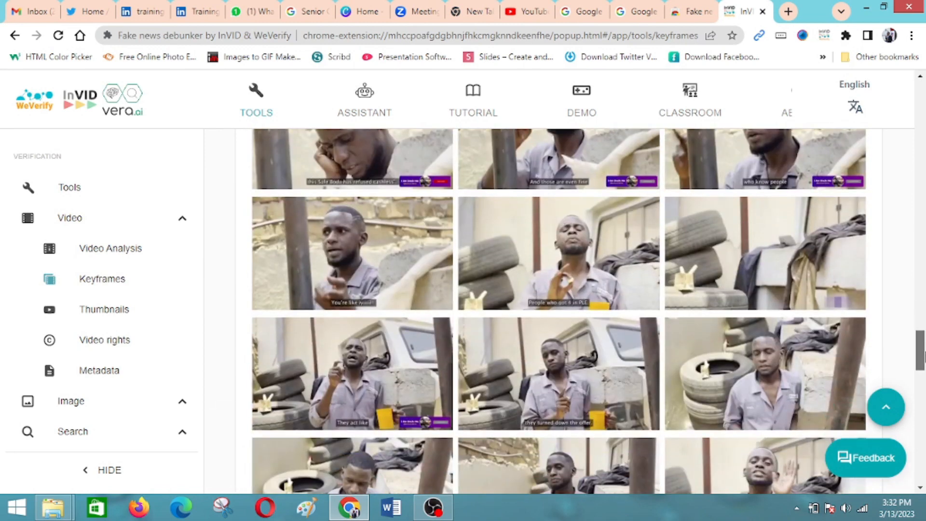
scroll(down, 3)
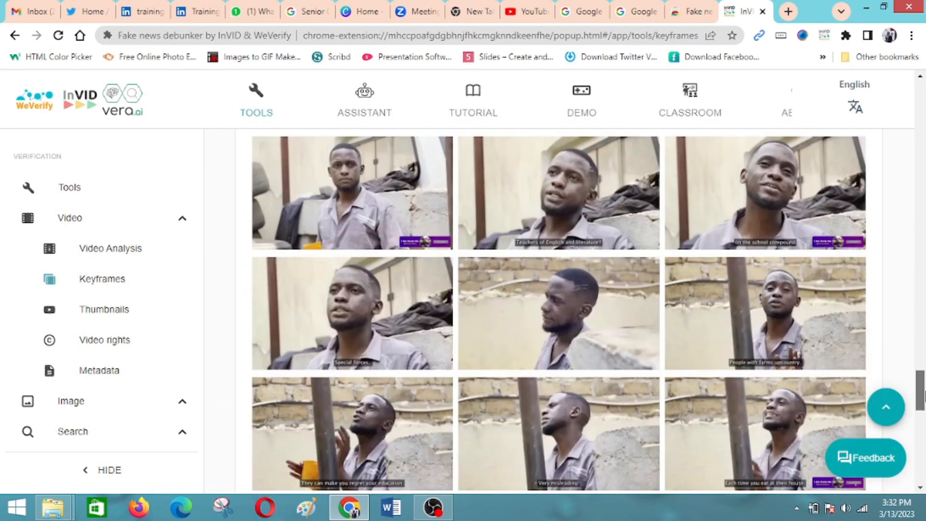
scroll(down, 3)
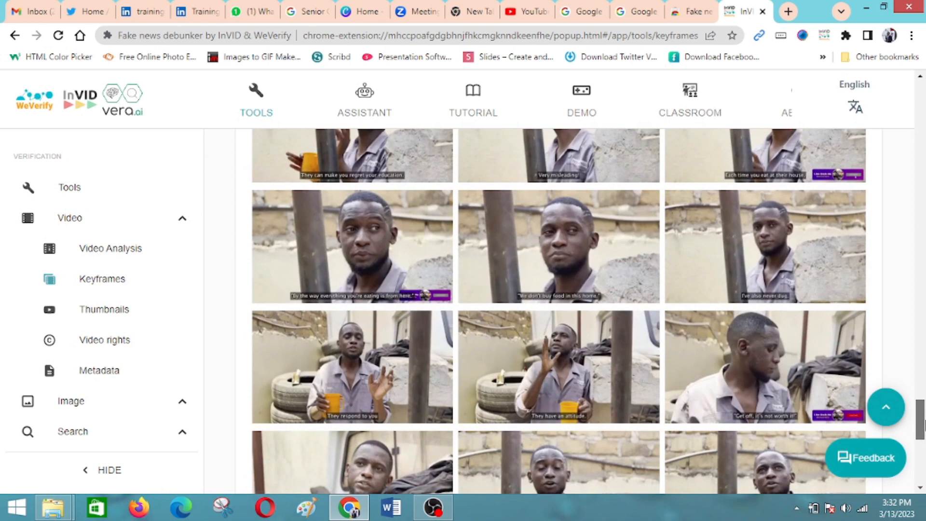
scroll(down, 3)
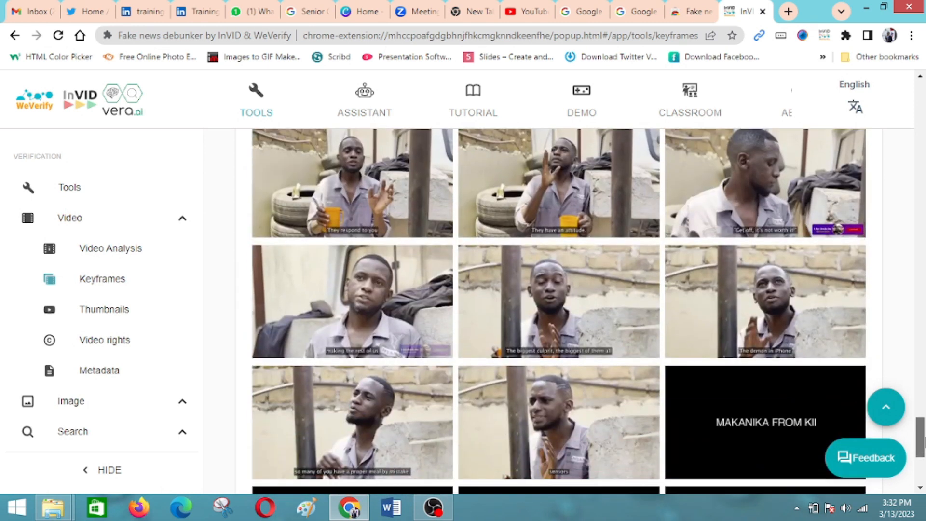
scroll(down, 3)
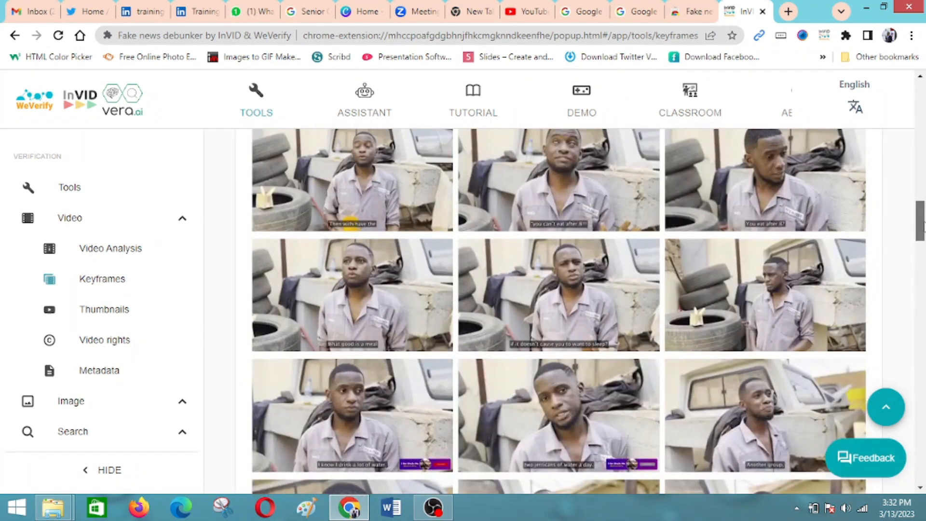
scroll(down, 3)
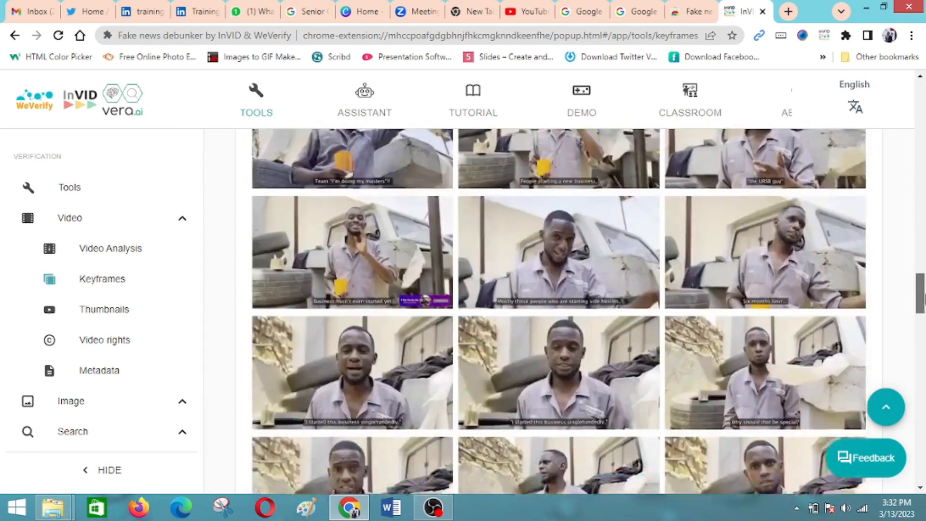
scroll(down, 3)
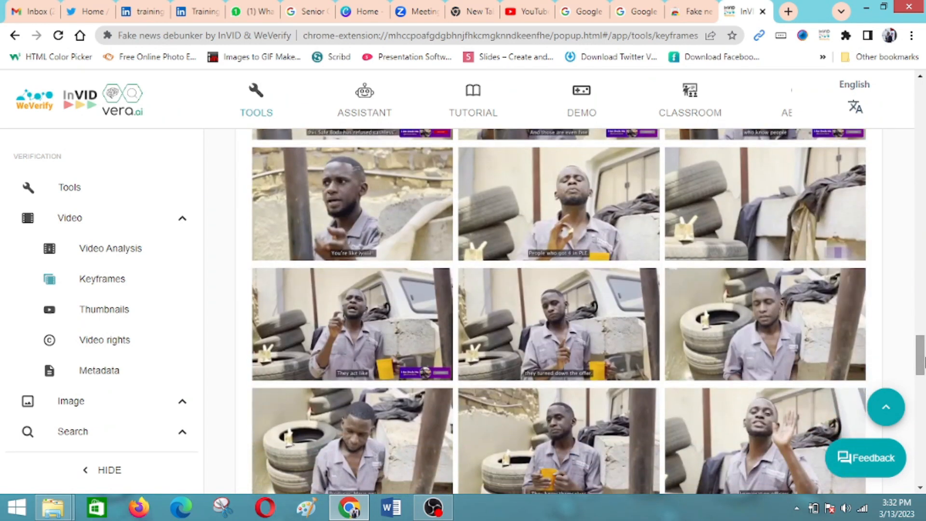